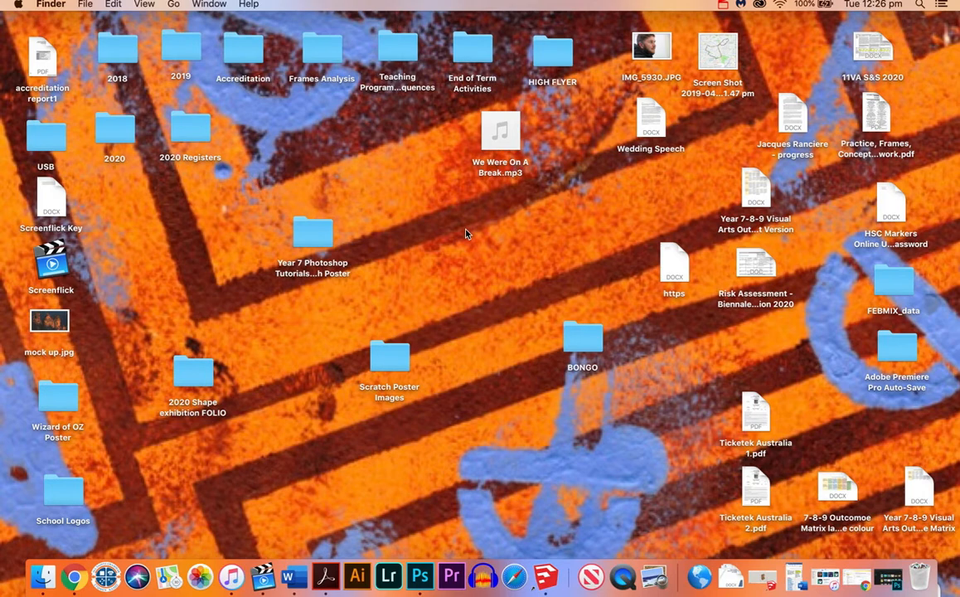
pyautogui.moveTo(373, 273)
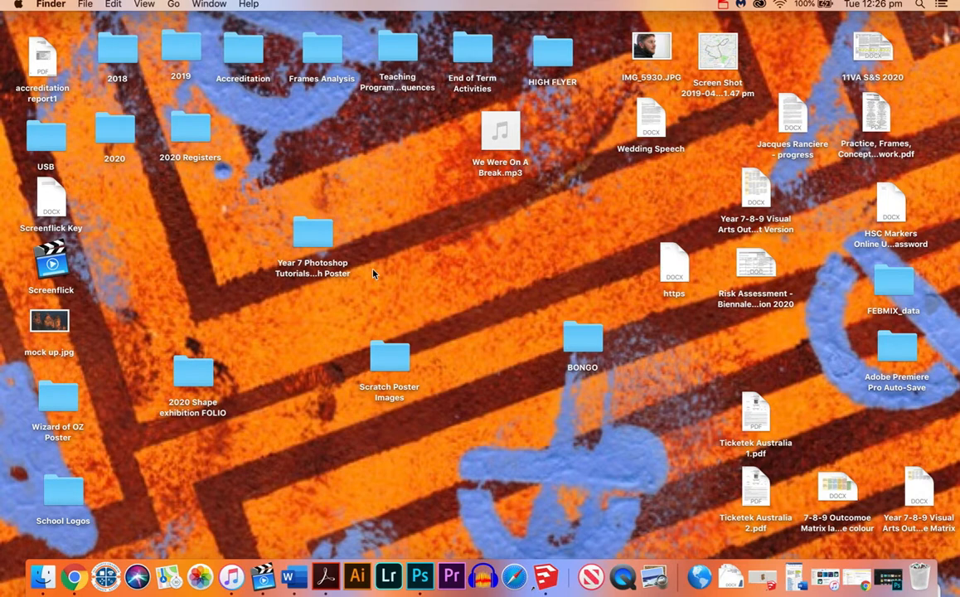
pyautogui.moveTo(607, 215)
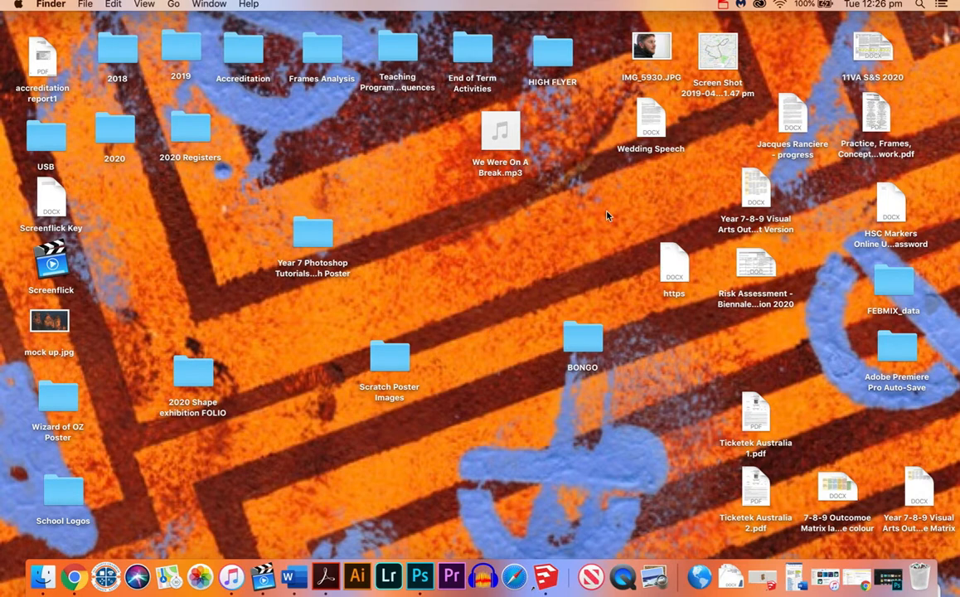
pyautogui.moveTo(354, 274)
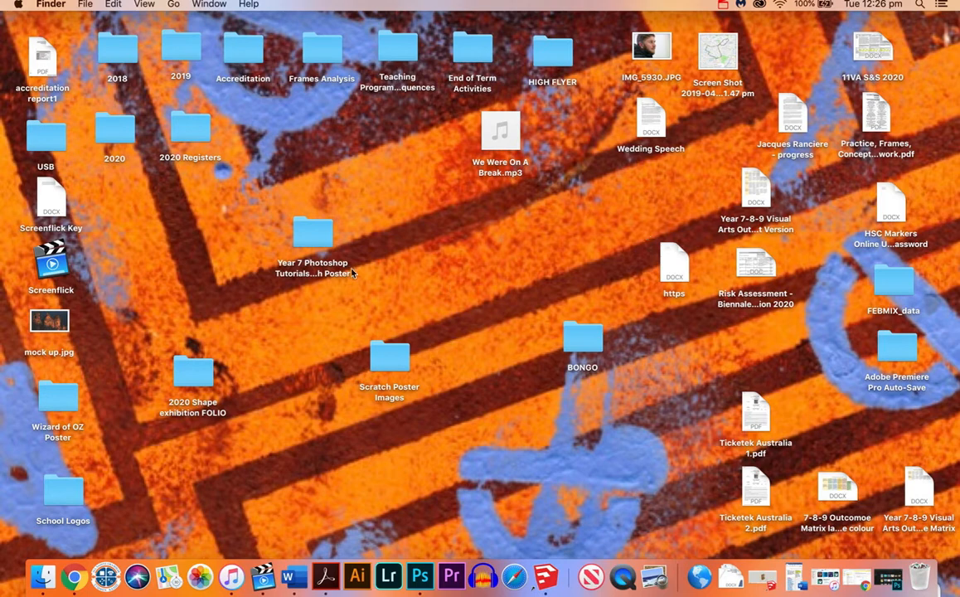
pyautogui.moveTo(418, 213)
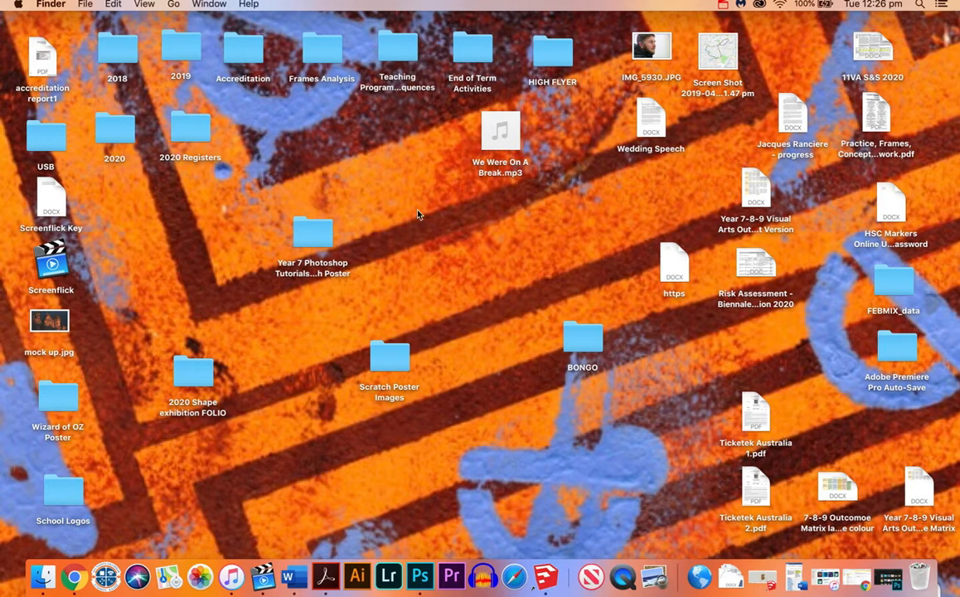
pyautogui.moveTo(209, 267)
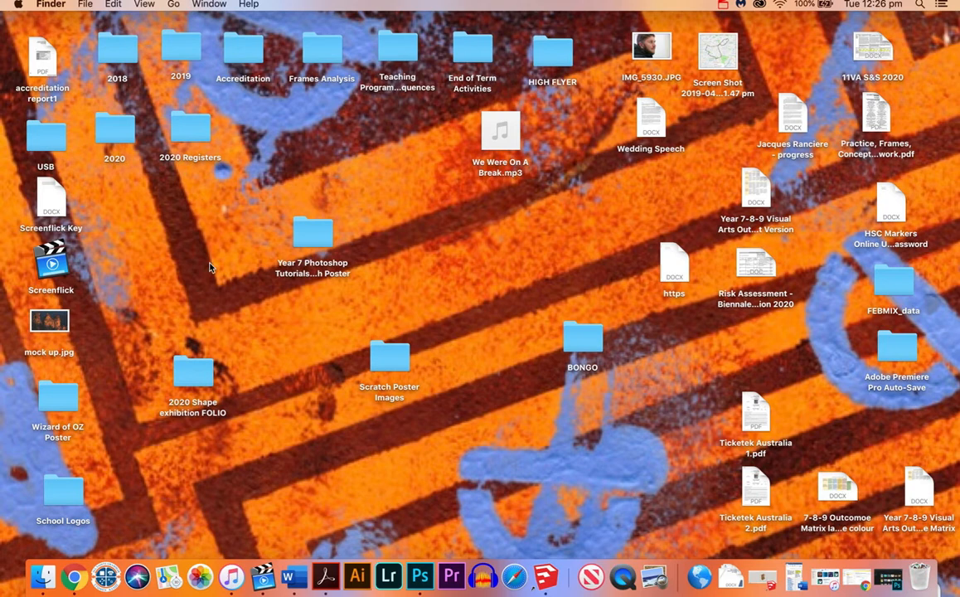
pyautogui.moveTo(324, 206)
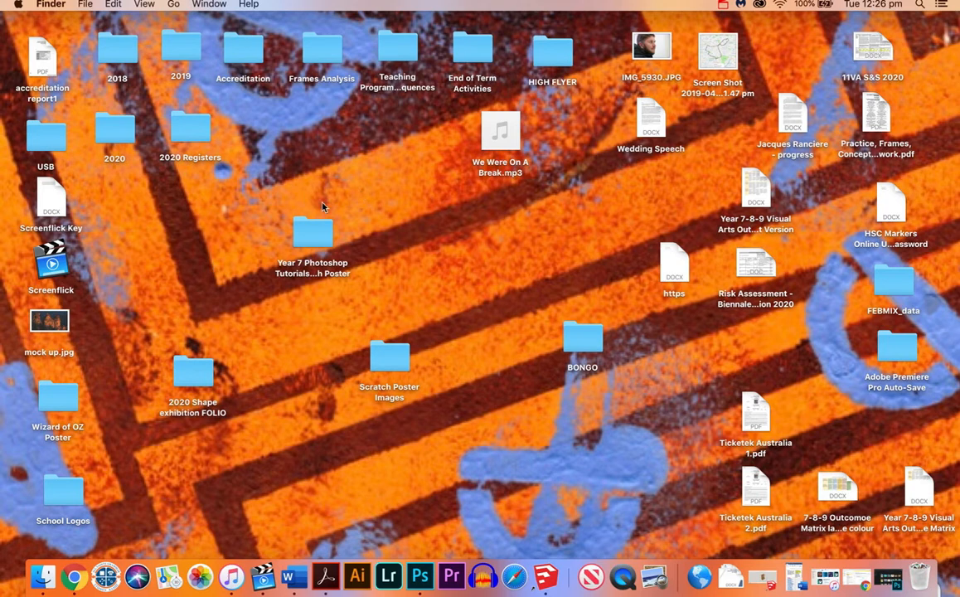
pyautogui.moveTo(199, 69)
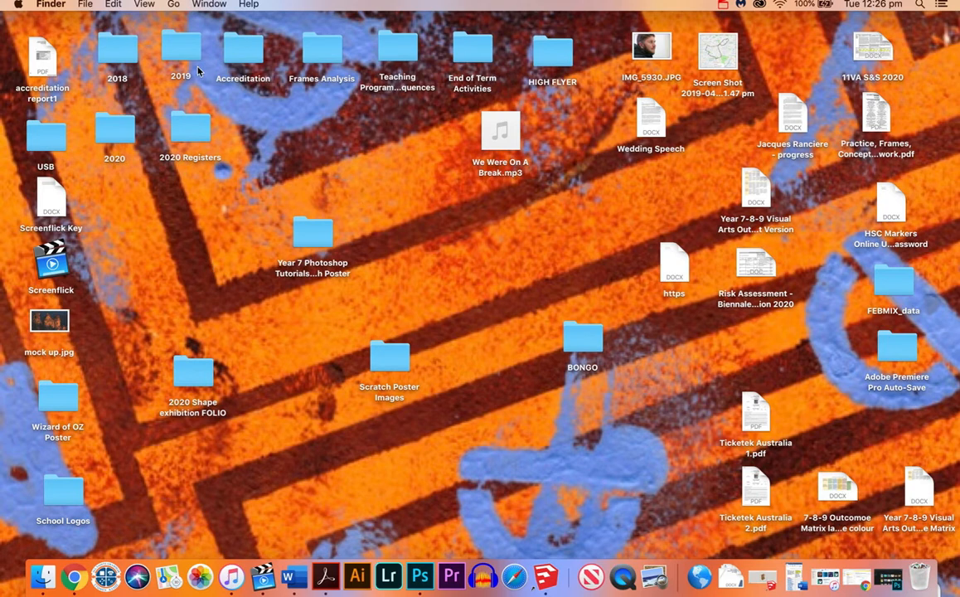
pyautogui.moveTo(486, 290)
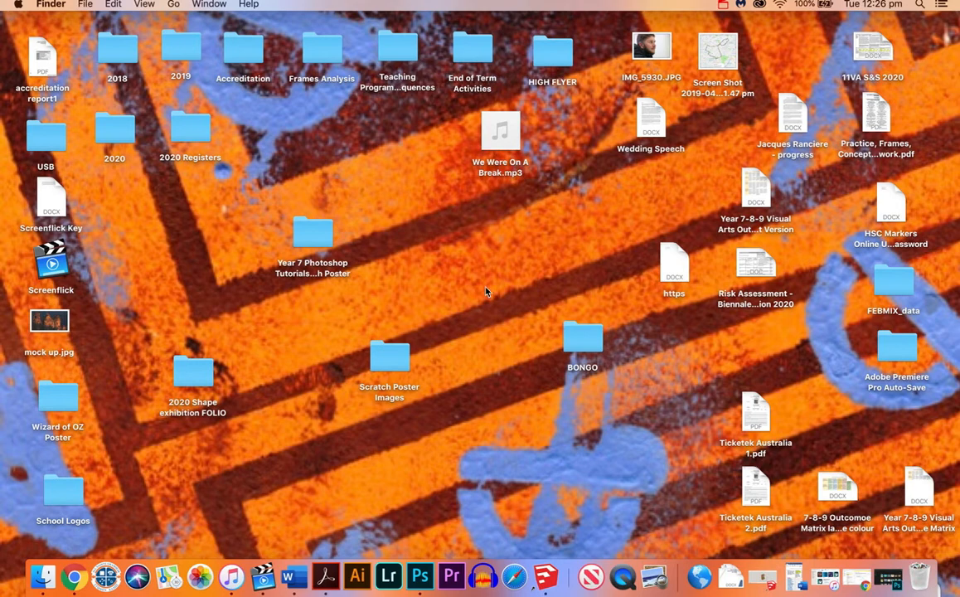
pyautogui.moveTo(610, 417)
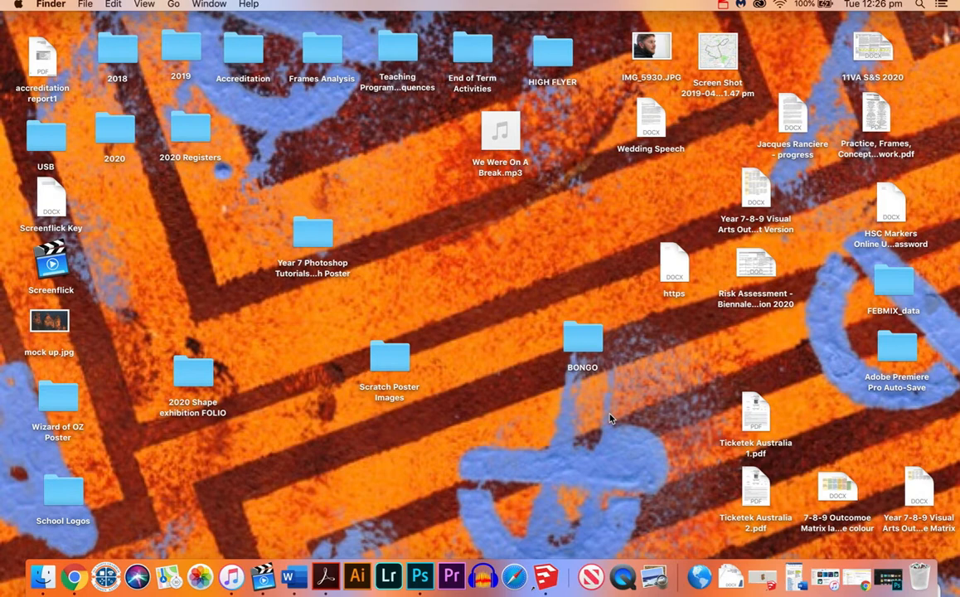
pyautogui.moveTo(535, 470)
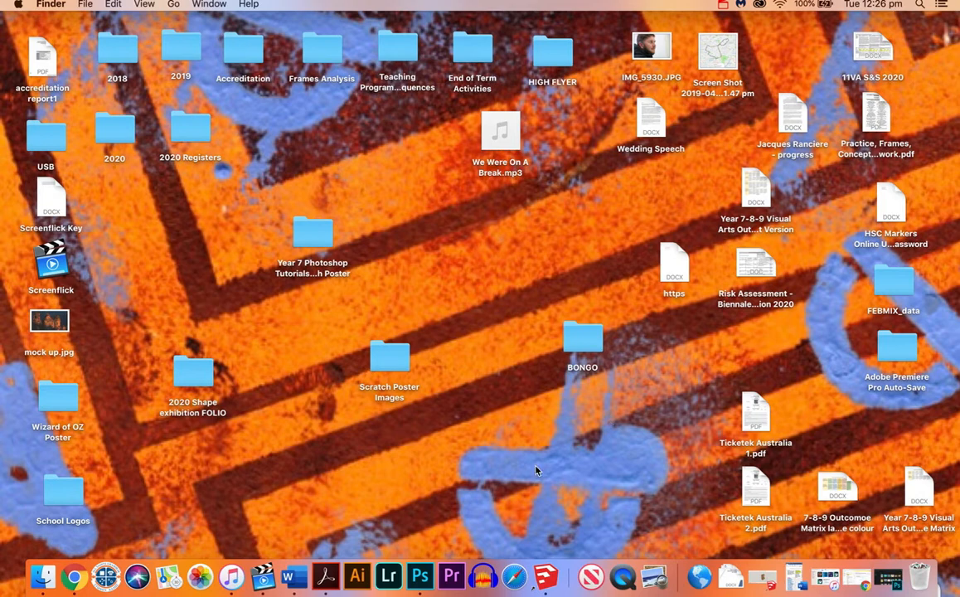
pyautogui.moveTo(544, 428)
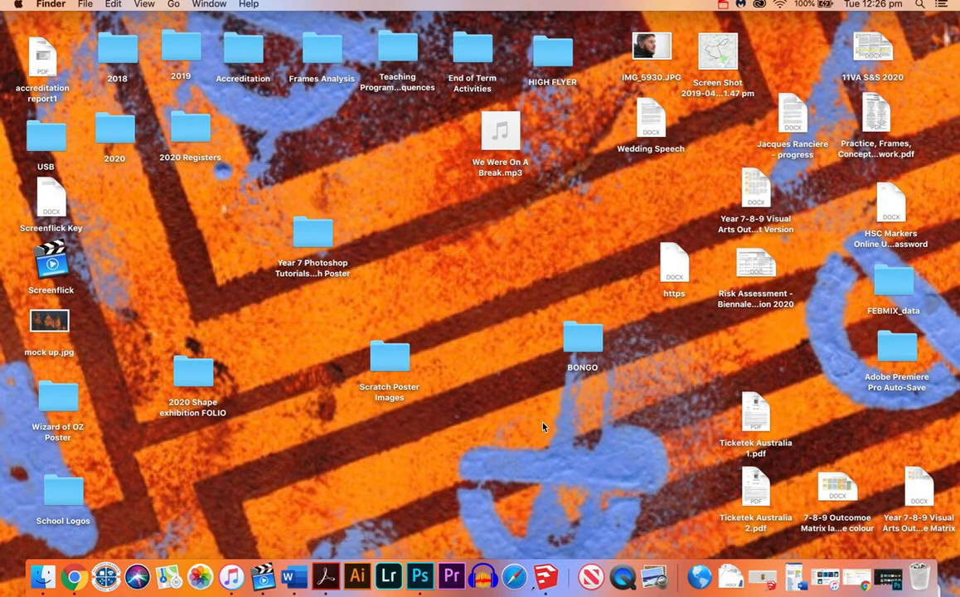
pyautogui.moveTo(394, 346)
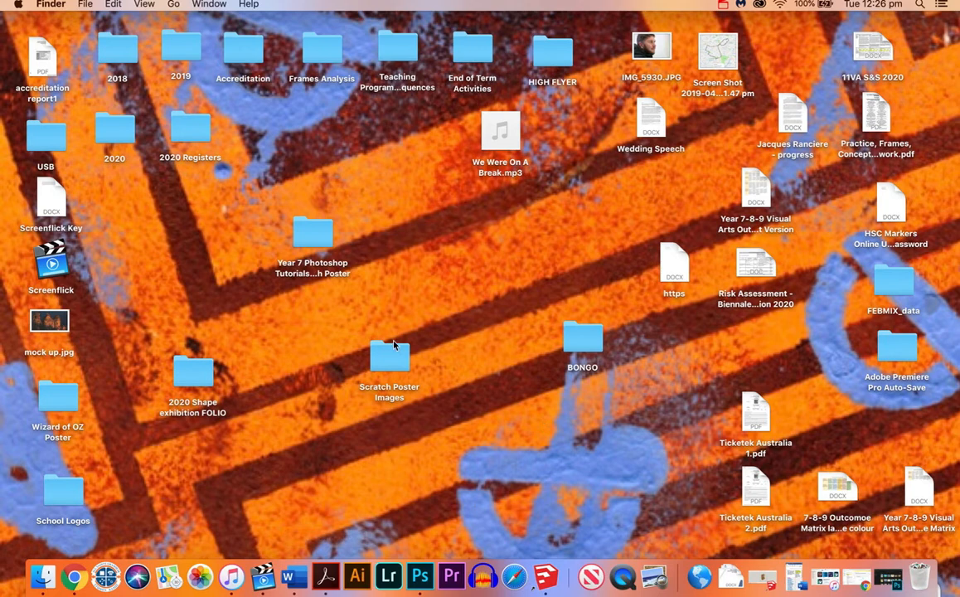
pyautogui.moveTo(414, 556)
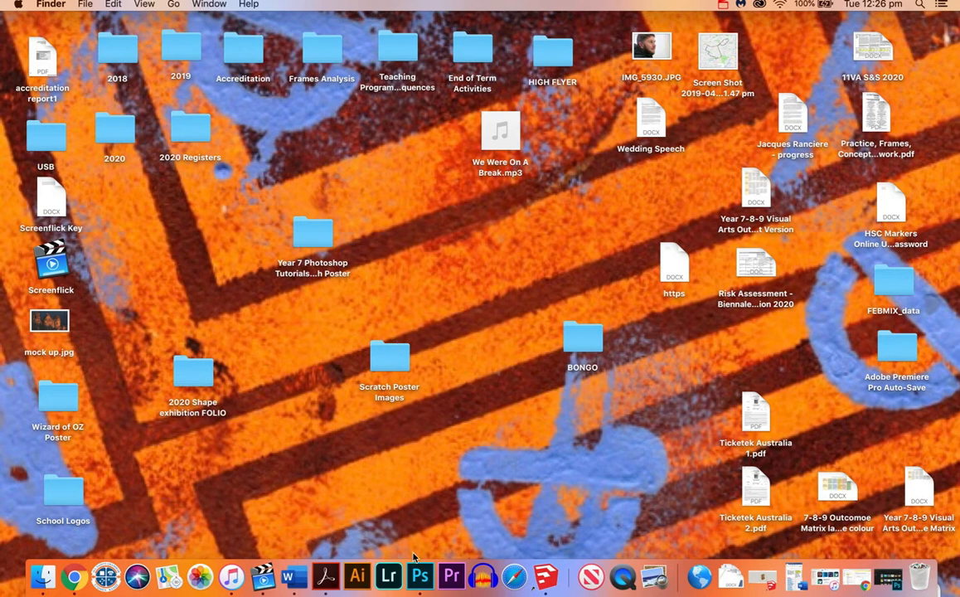
# - Switch to Photoshop and bring up the New Document dialog from the Home screen
pyautogui.click(434, 573)
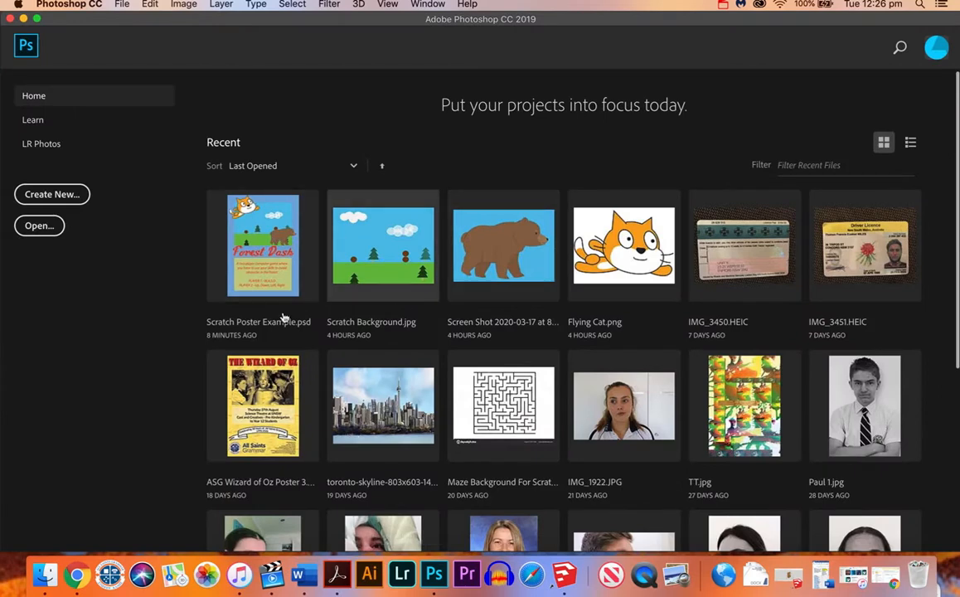
pyautogui.moveTo(37, 164)
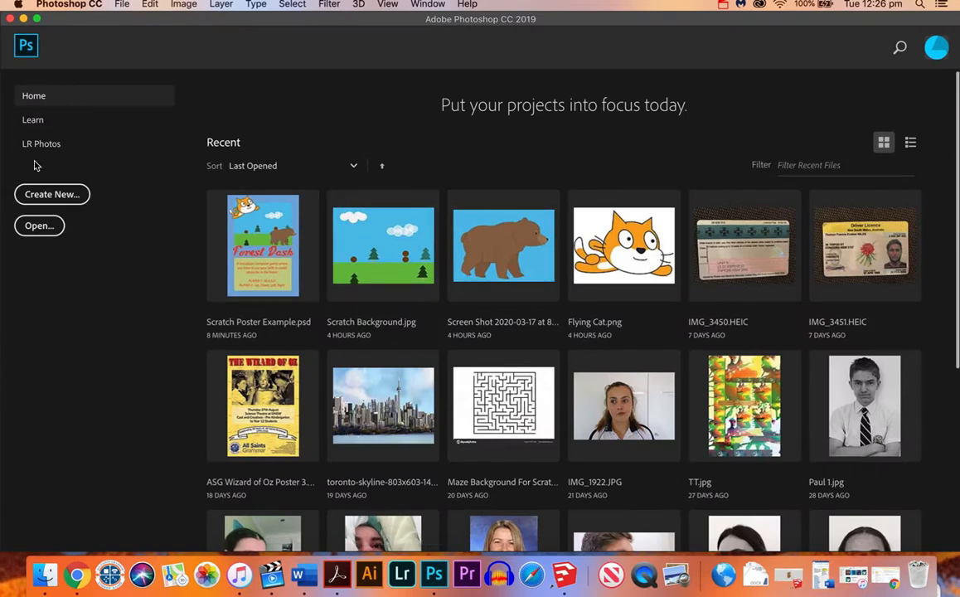
pyautogui.click(52, 193)
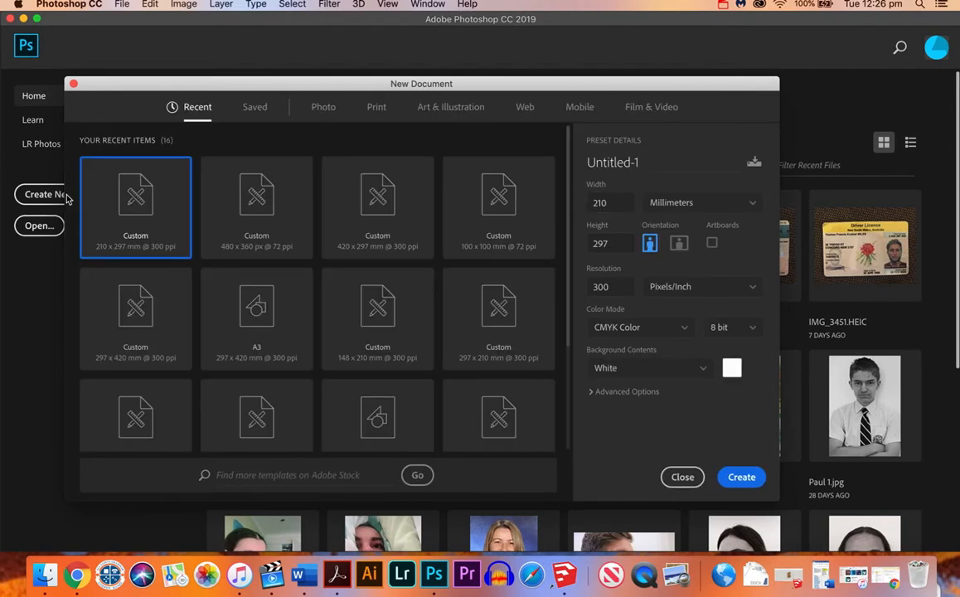
# - Create a Print A5 preset document, 148 × 210 mm at 300 ppi, with CMYK Color mode
pyautogui.click(374, 106)
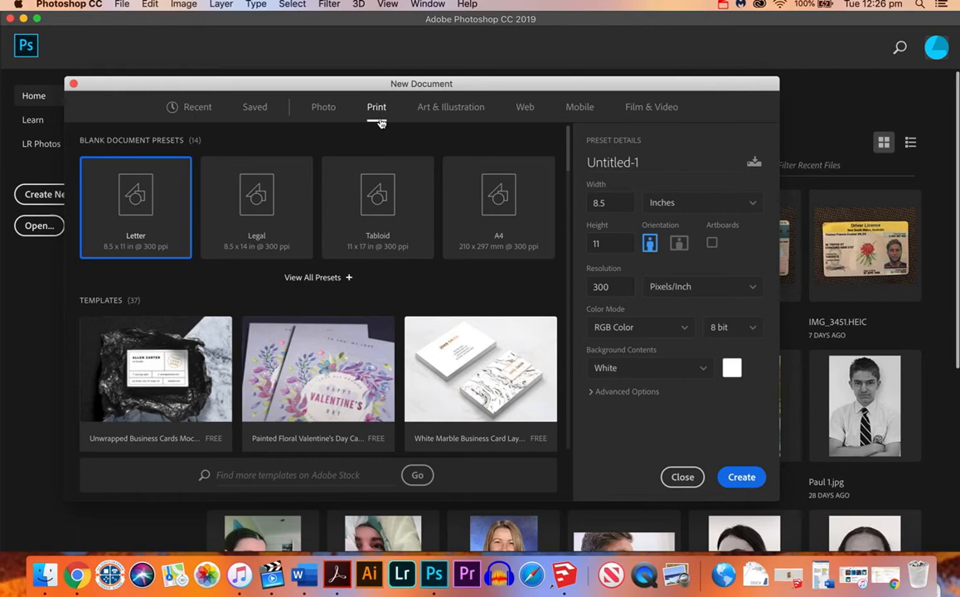
pyautogui.moveTo(404, 203)
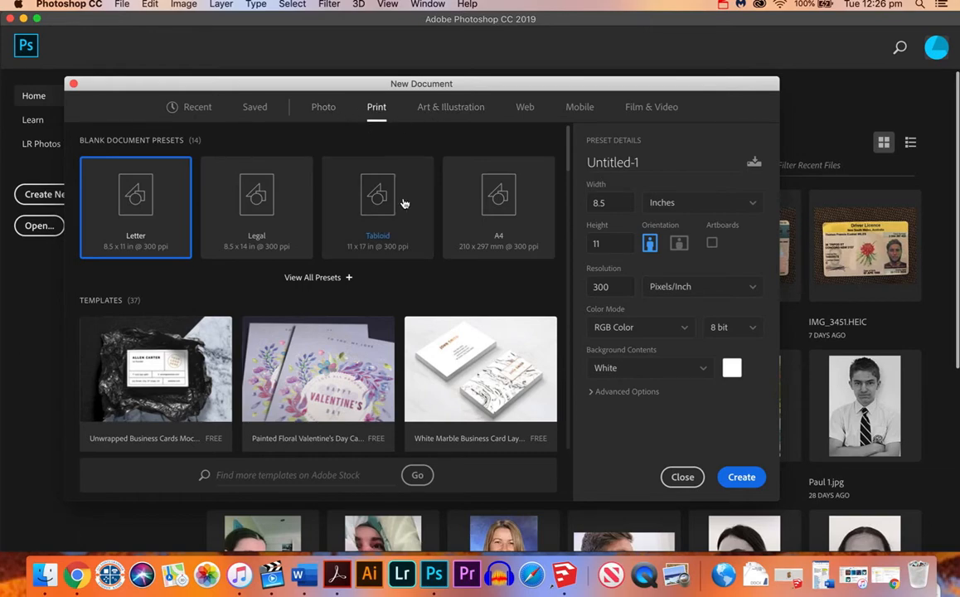
pyautogui.scroll(-3)
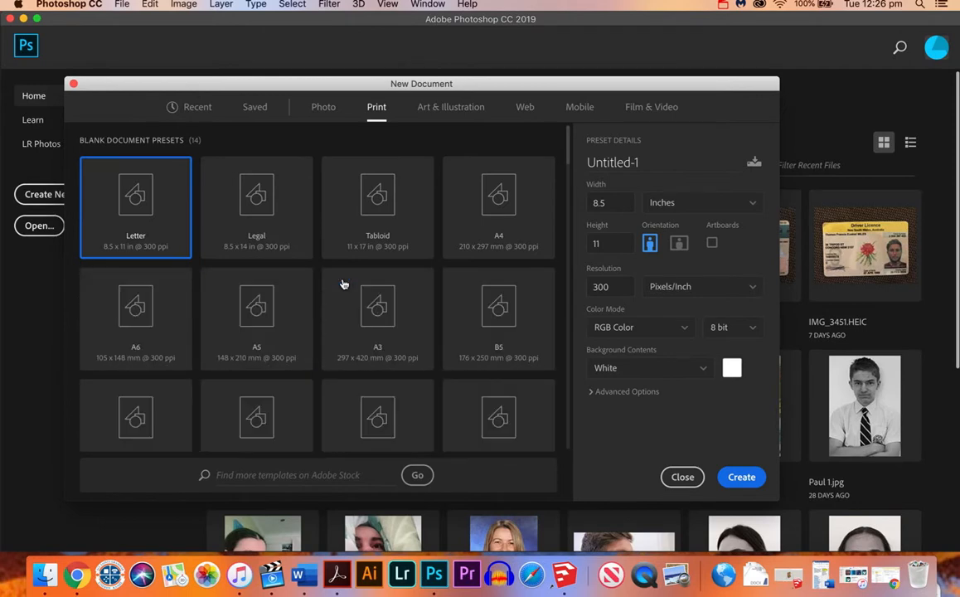
pyautogui.moveTo(256, 305)
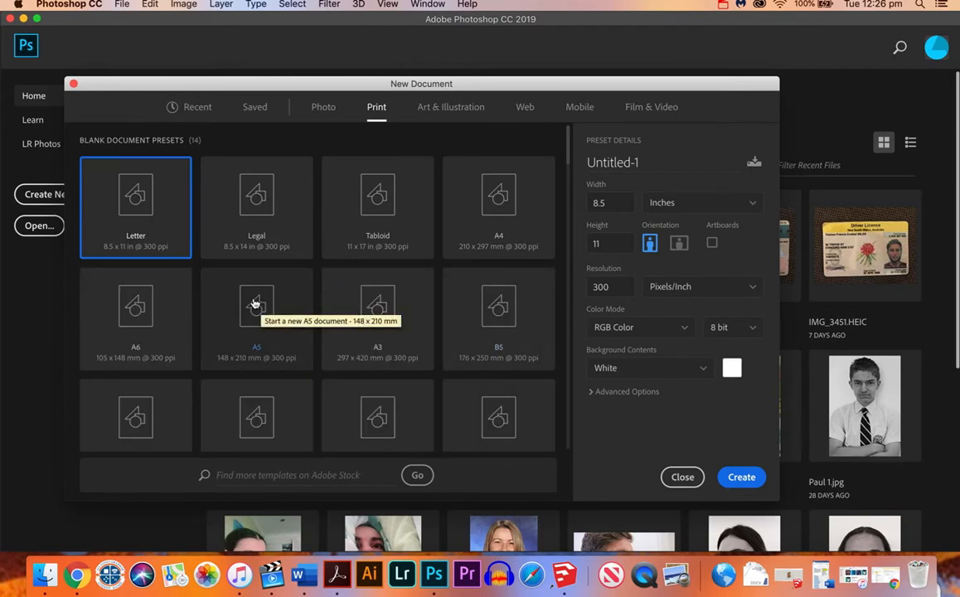
pyautogui.click(256, 318)
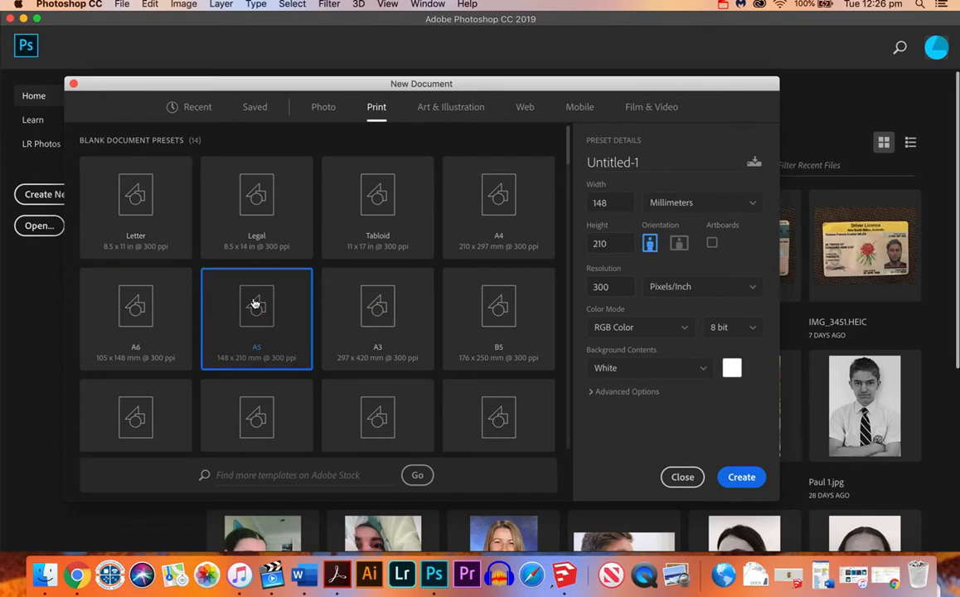
pyautogui.moveTo(296, 331)
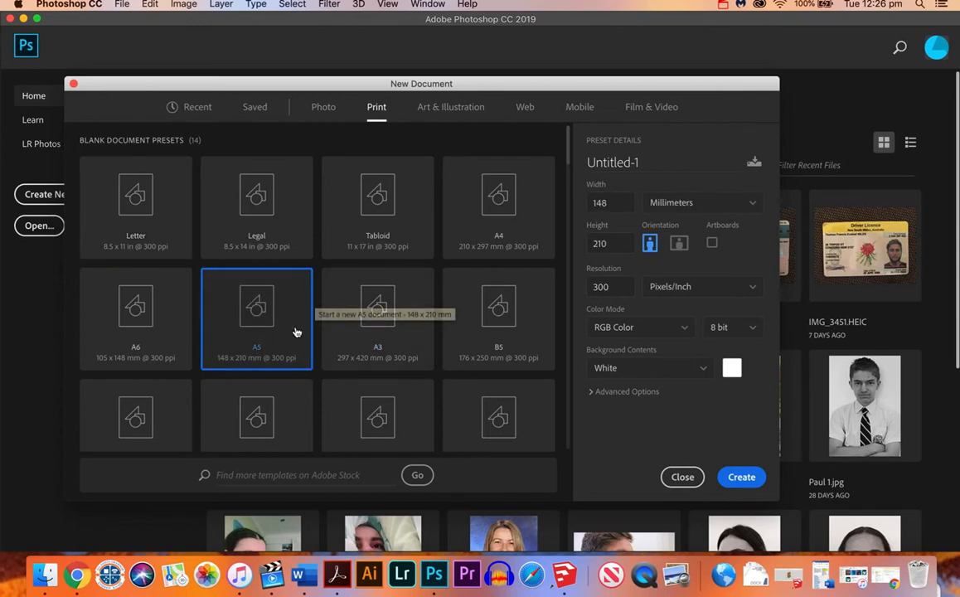
pyautogui.moveTo(598, 215)
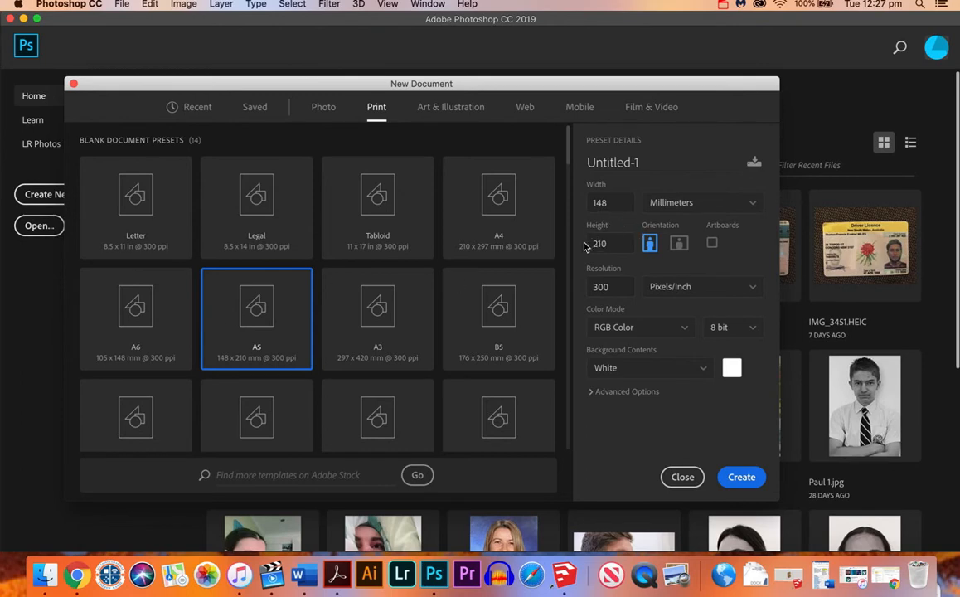
pyautogui.moveTo(690, 240)
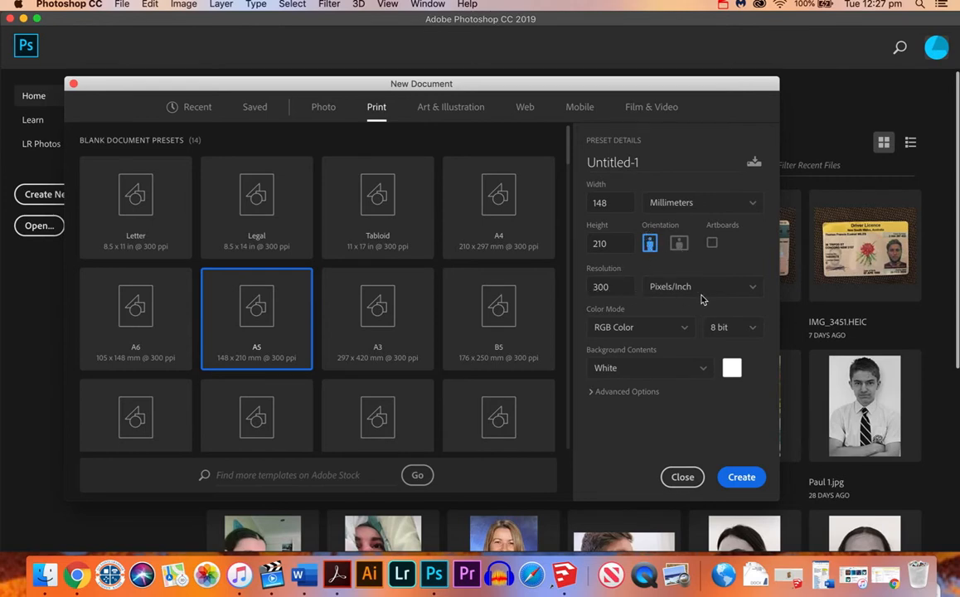
pyautogui.moveTo(646, 300)
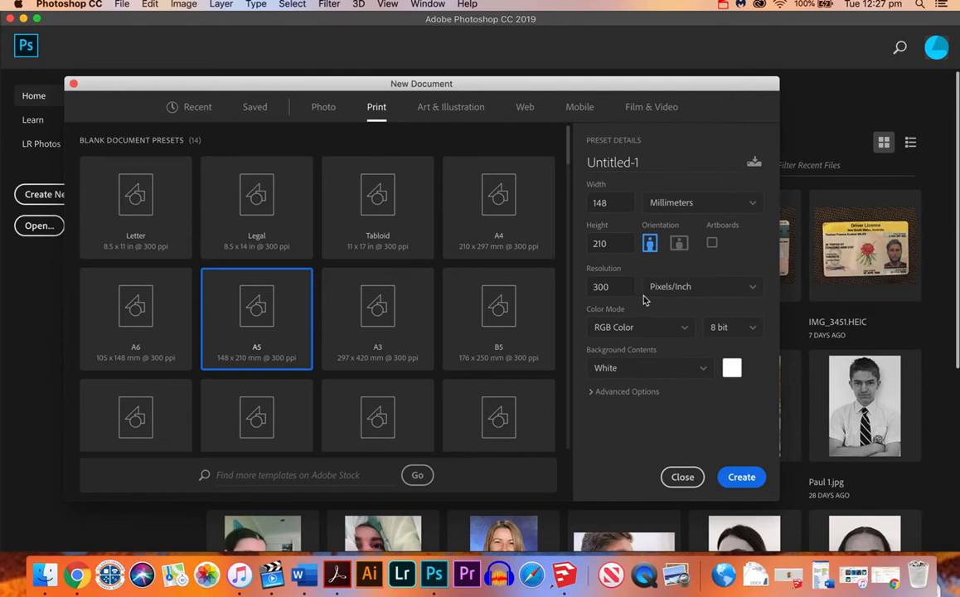
pyautogui.moveTo(683, 323)
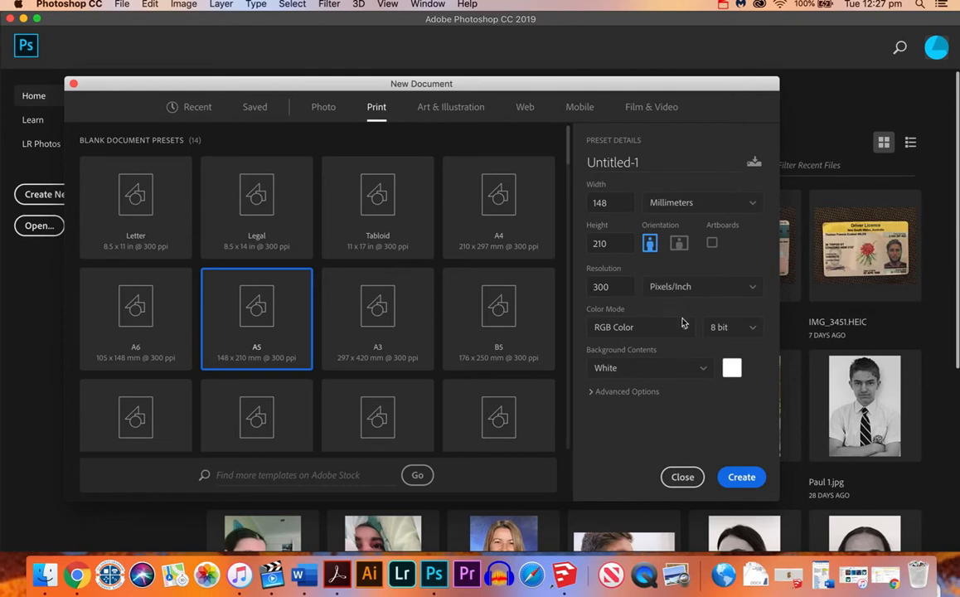
pyautogui.click(638, 327)
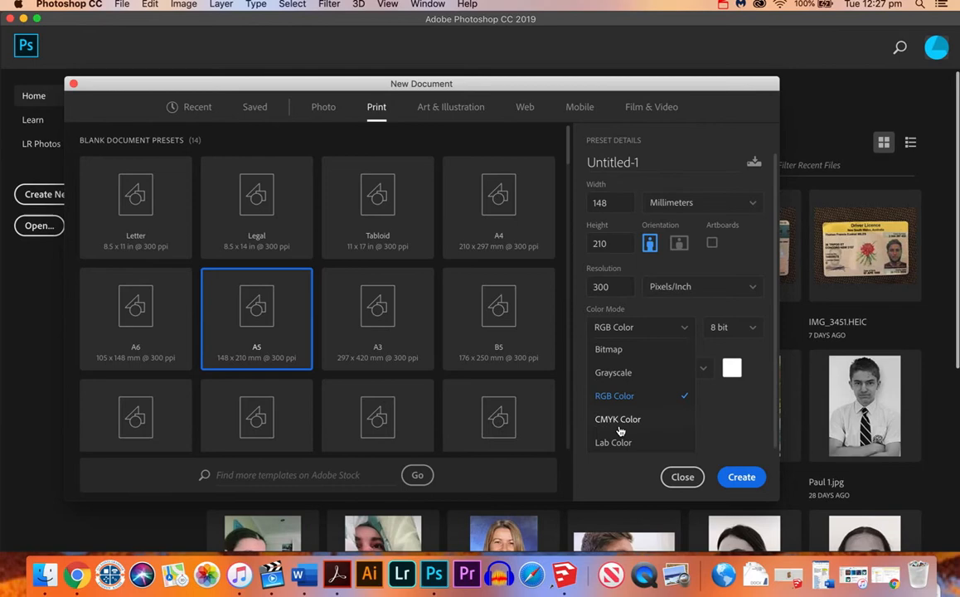
pyautogui.click(616, 418)
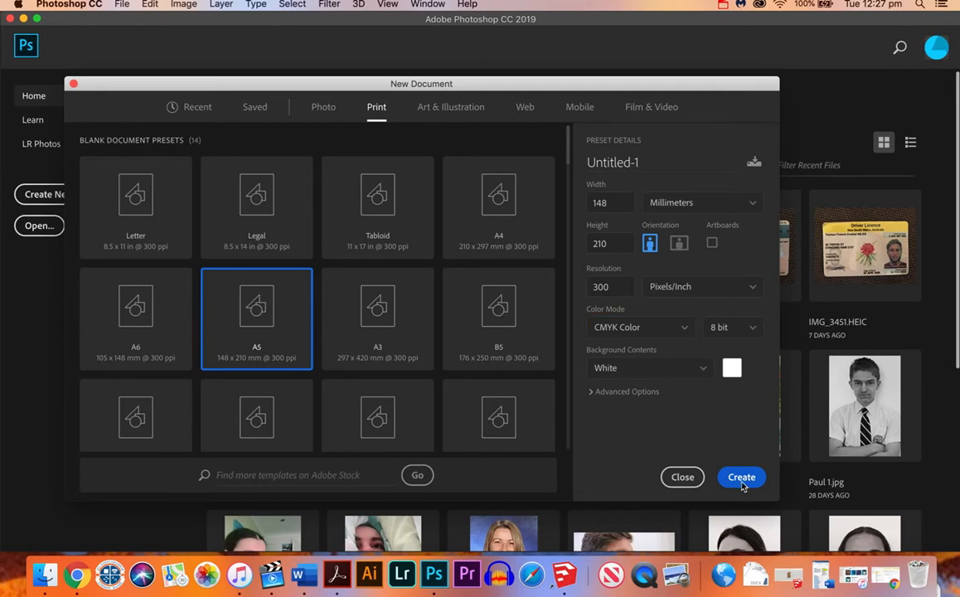
pyautogui.click(739, 477)
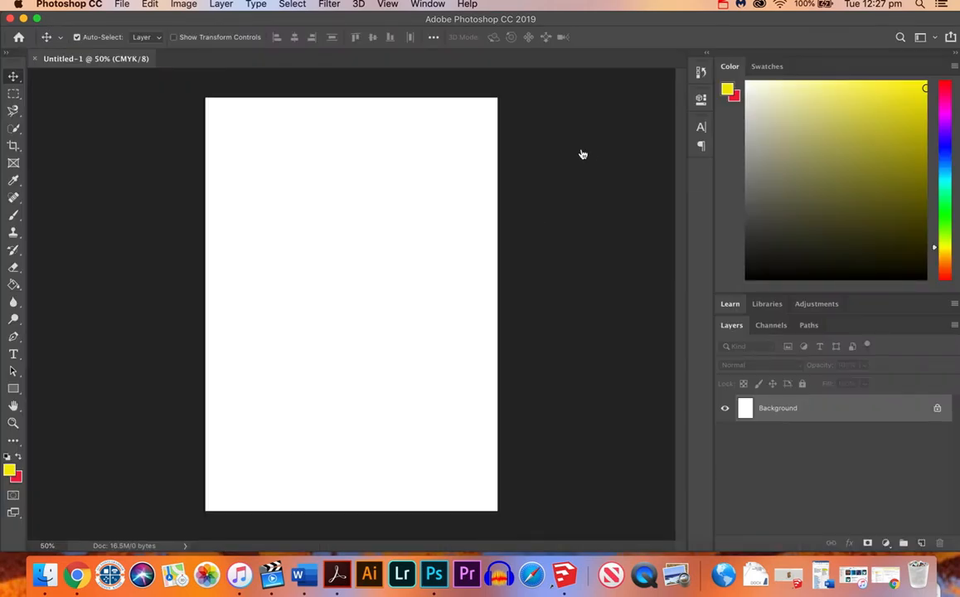
pyautogui.moveTo(181, 259)
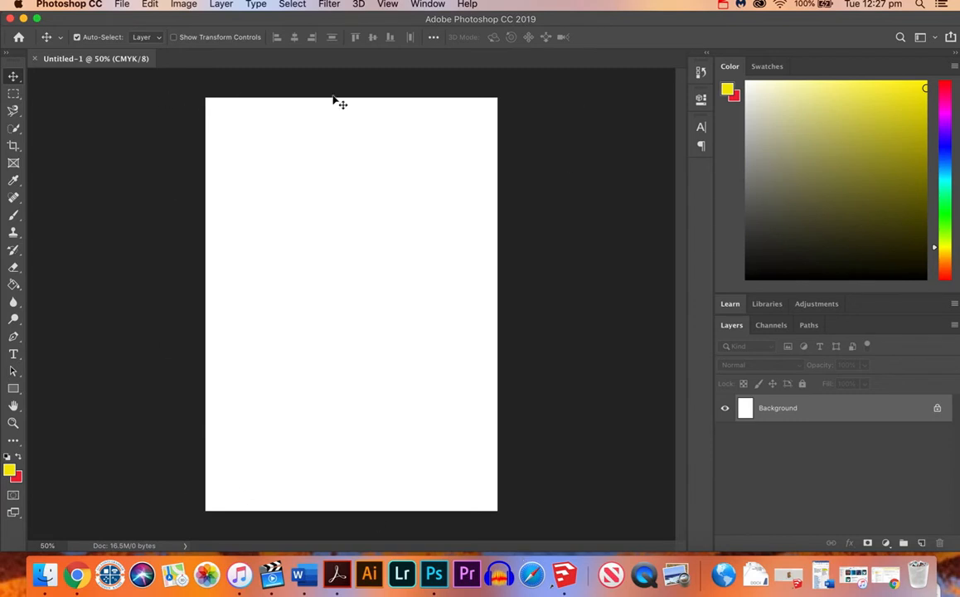
pyautogui.moveTo(348, 335)
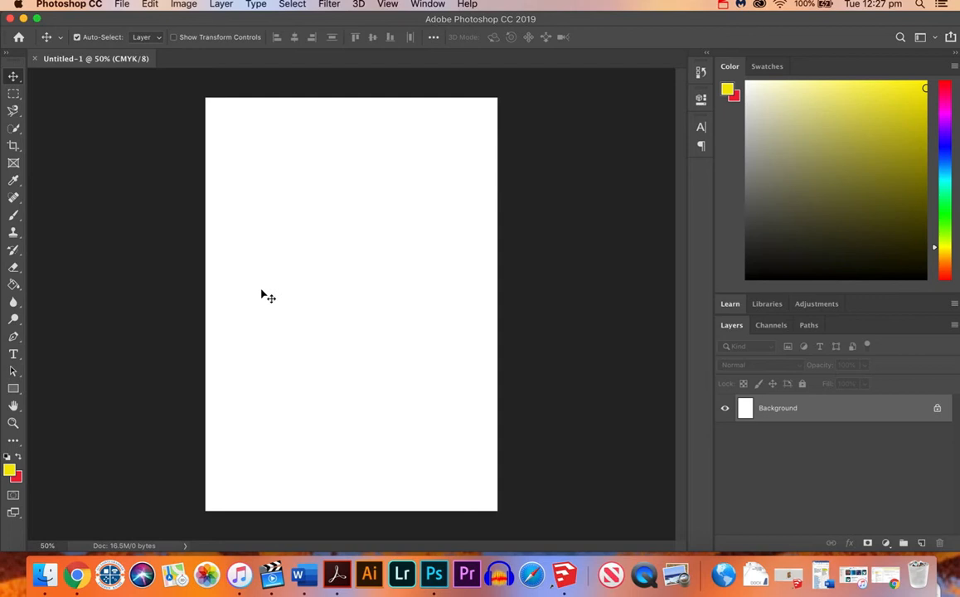
pyautogui.moveTo(71, 187)
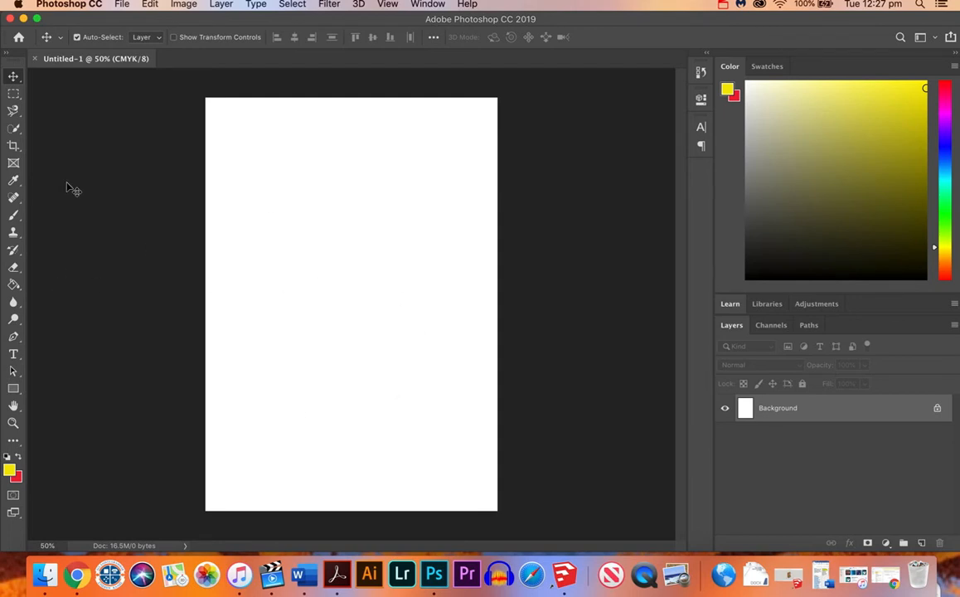
pyautogui.moveTo(130, 268)
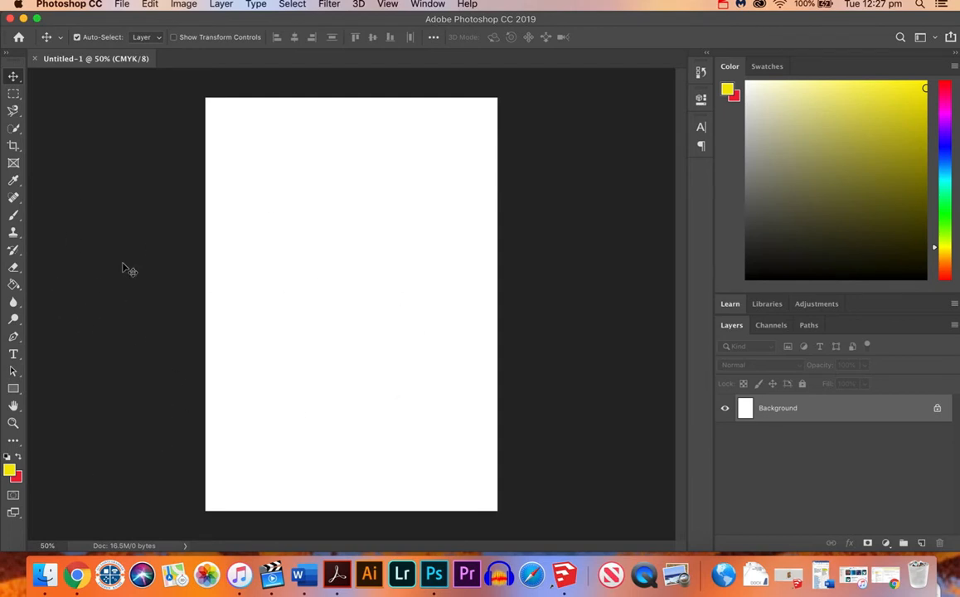
pyautogui.moveTo(113, 106)
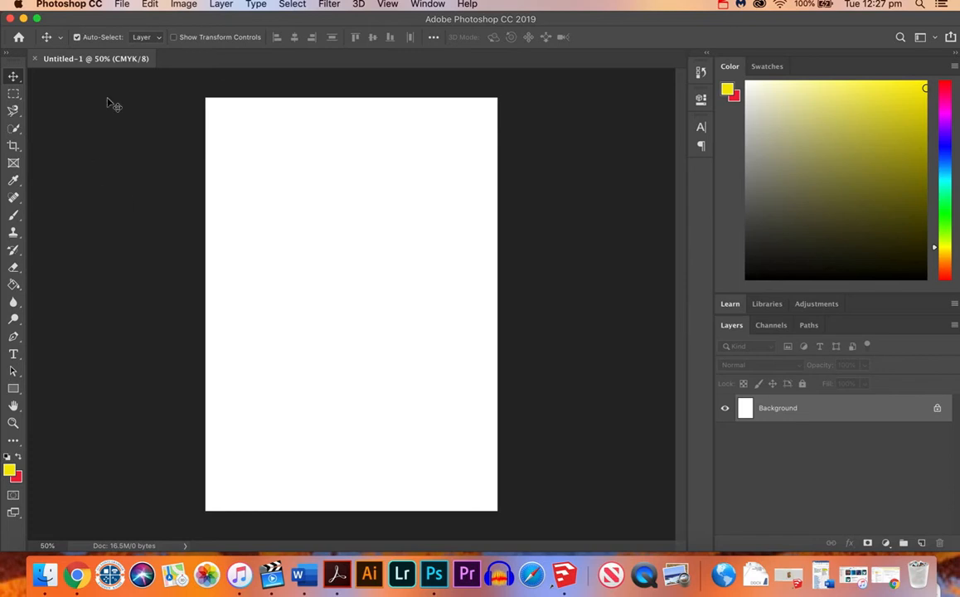
# - Open IMG_5930.JPG from the Desktop folder via File > Open
pyautogui.click(123, 5)
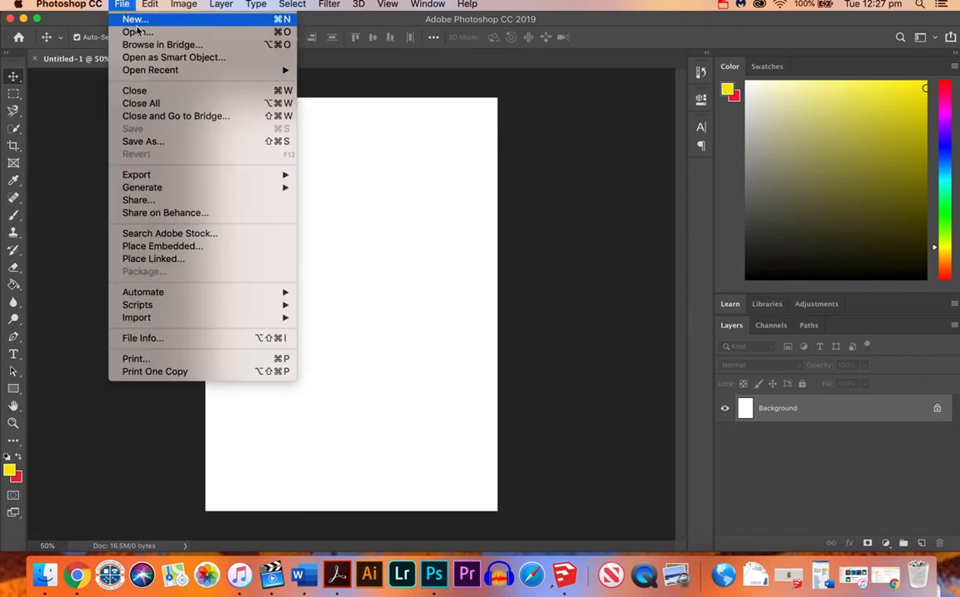
pyautogui.click(134, 31)
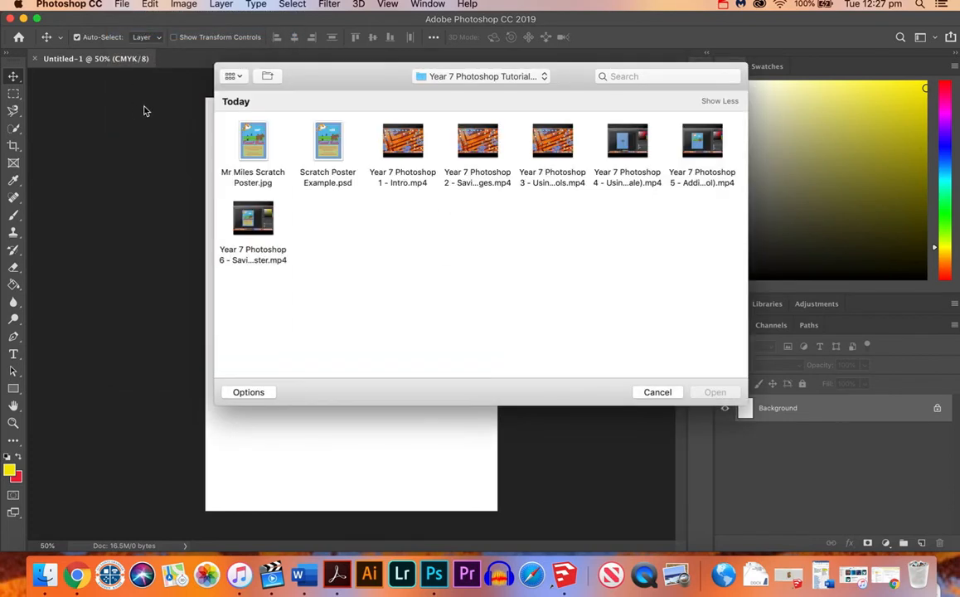
pyautogui.click(484, 76)
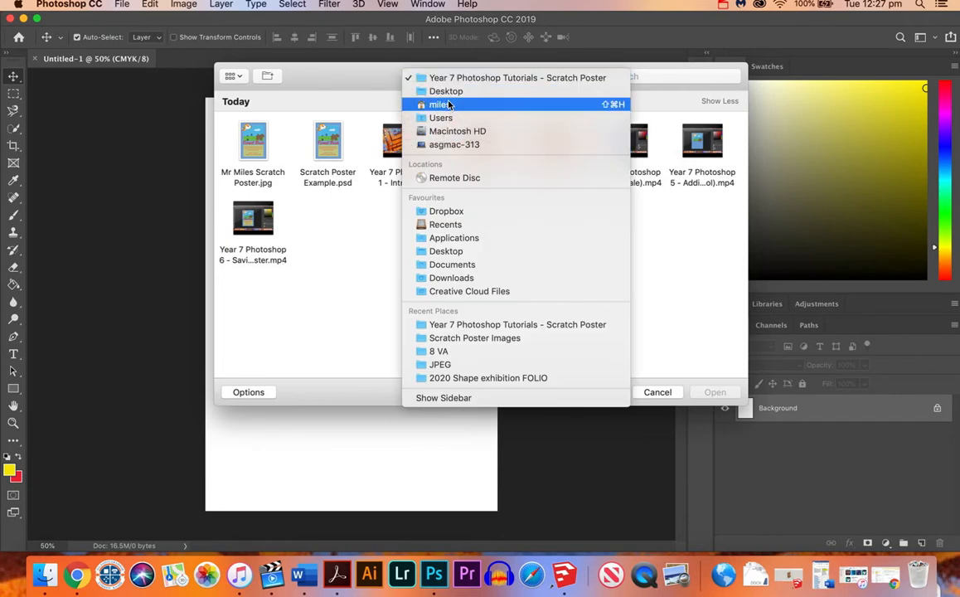
pyautogui.click(445, 91)
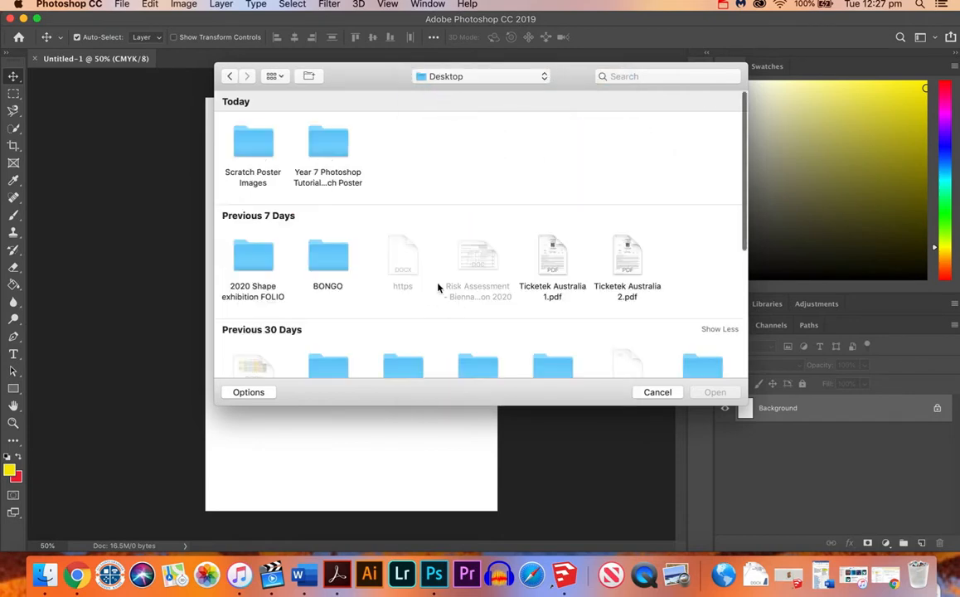
pyautogui.scroll(-3)
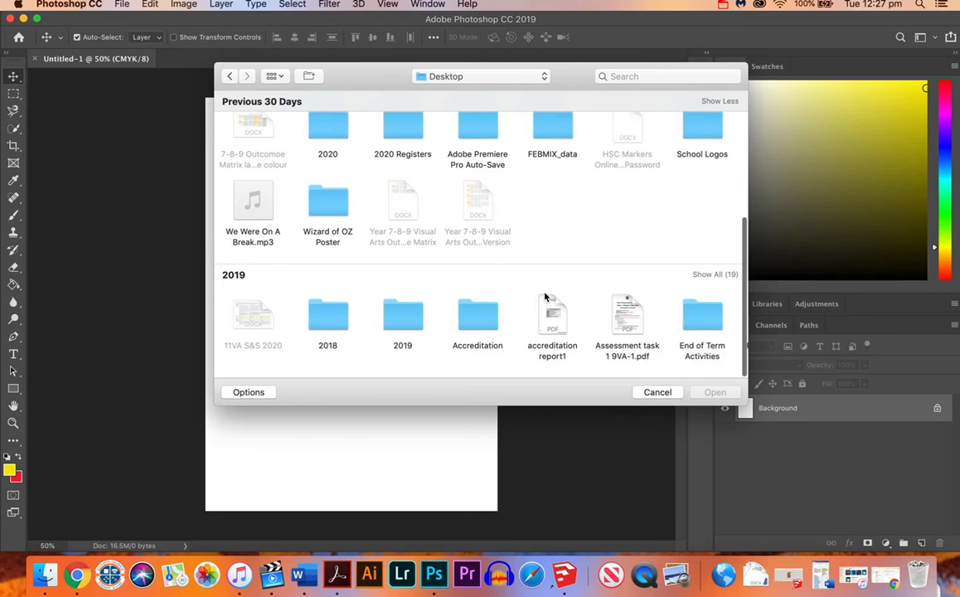
pyautogui.hscroll(3)
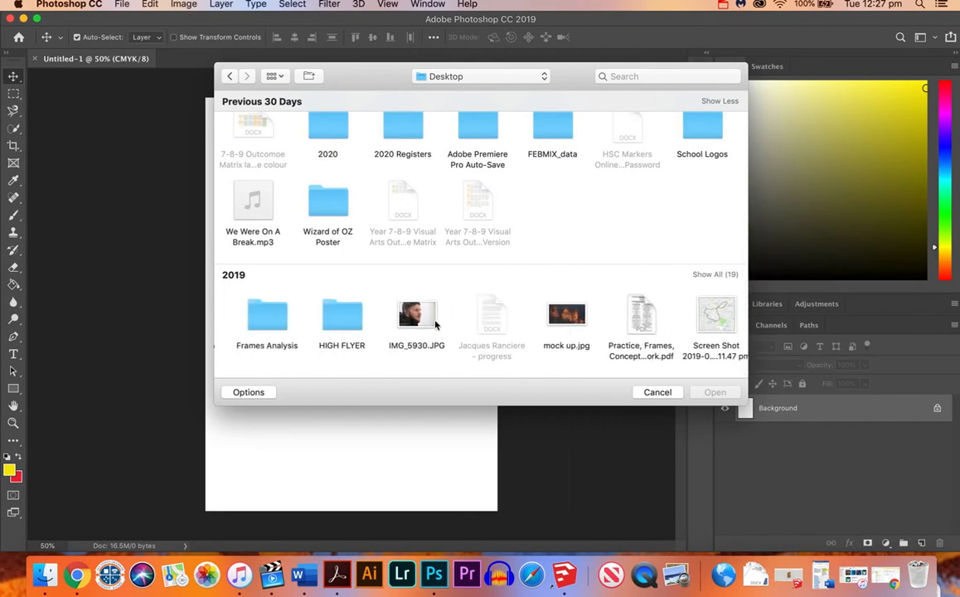
pyautogui.doubleClick(416, 313)
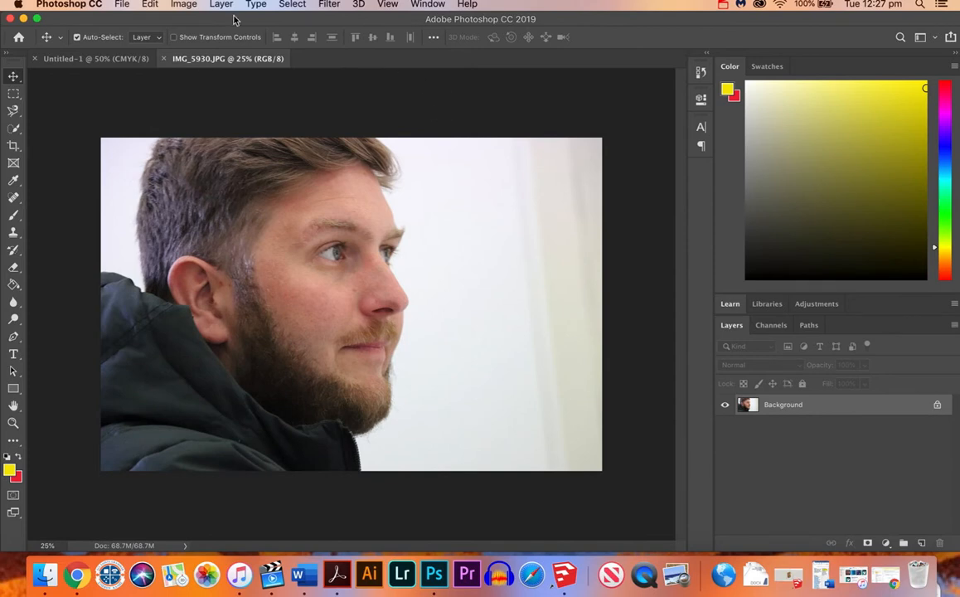
pyautogui.moveTo(589, 8)
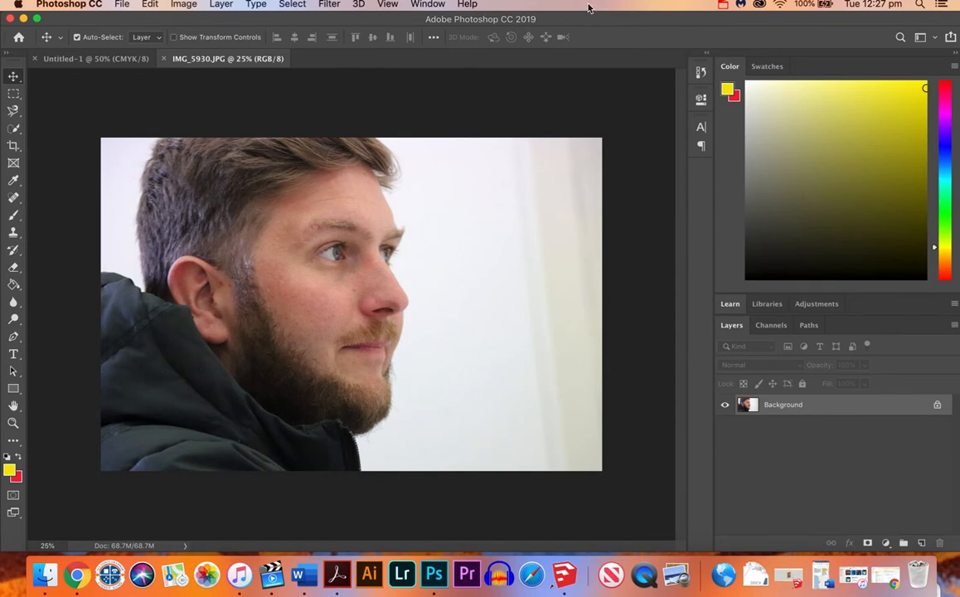
pyautogui.moveTo(157, 162)
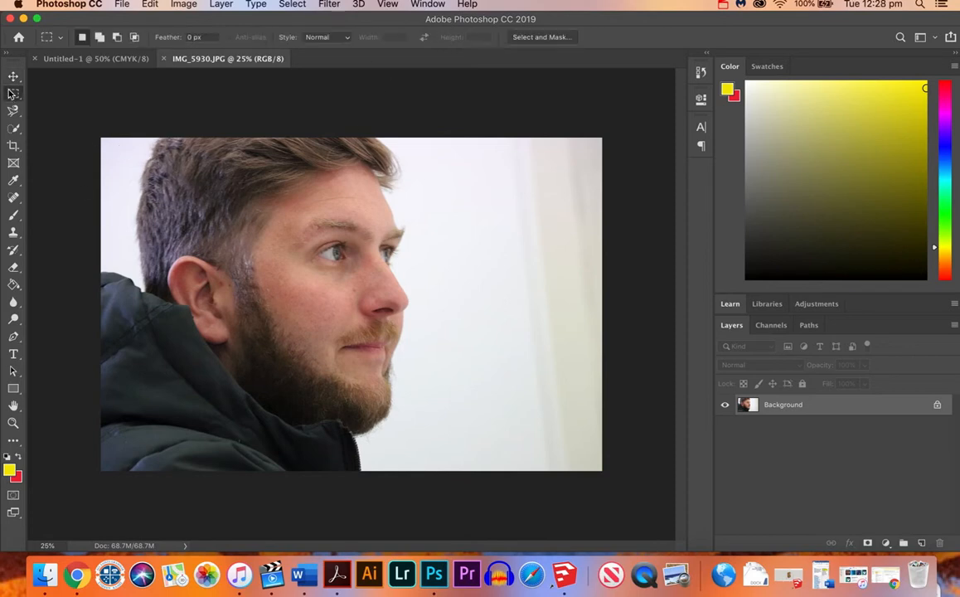
pyautogui.moveTo(13, 92)
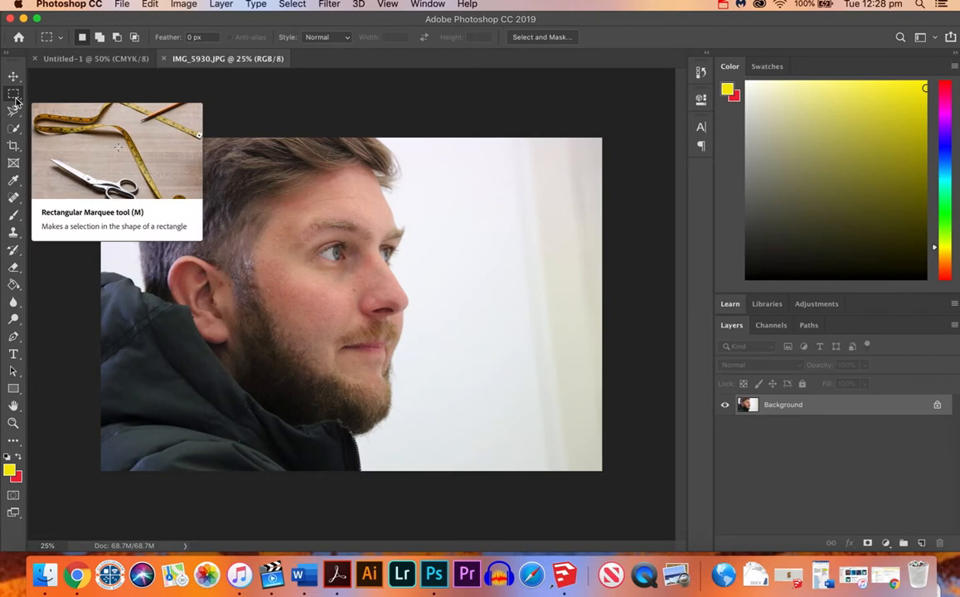
pyautogui.moveTo(136, 134)
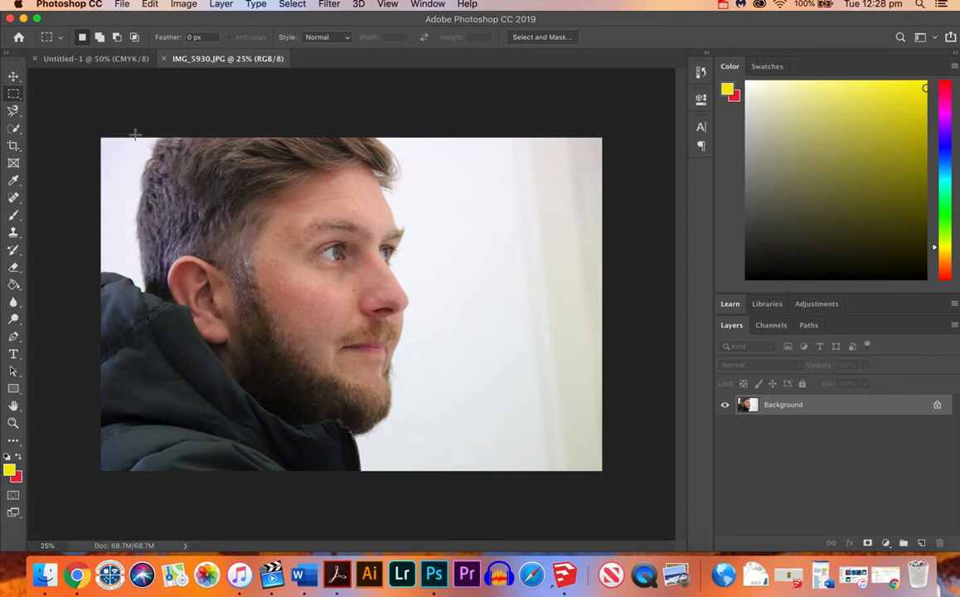
# - Marquee-select a tall rectangle around the man's face and beard in IMG_5930.JPG
pyautogui.moveTo(141, 136); pyautogui.dragTo(431, 473)
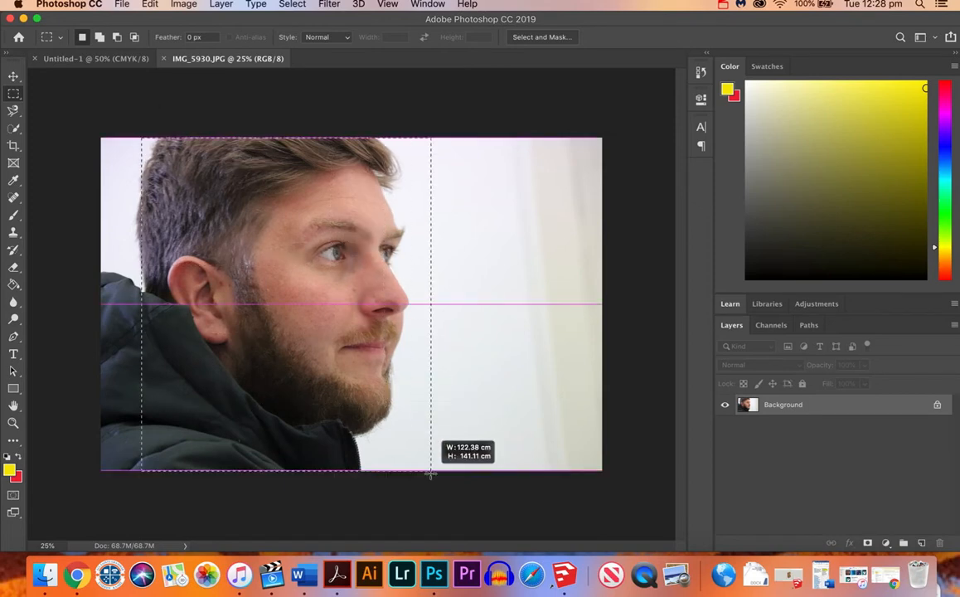
pyautogui.moveTo(431, 474); pyautogui.dragTo(415, 484)
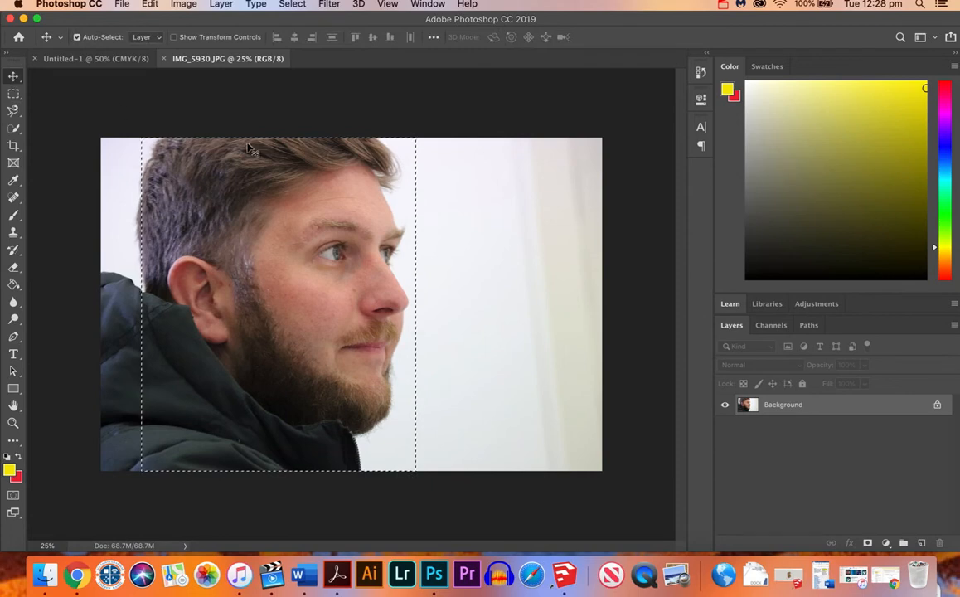
pyautogui.moveTo(258, 207)
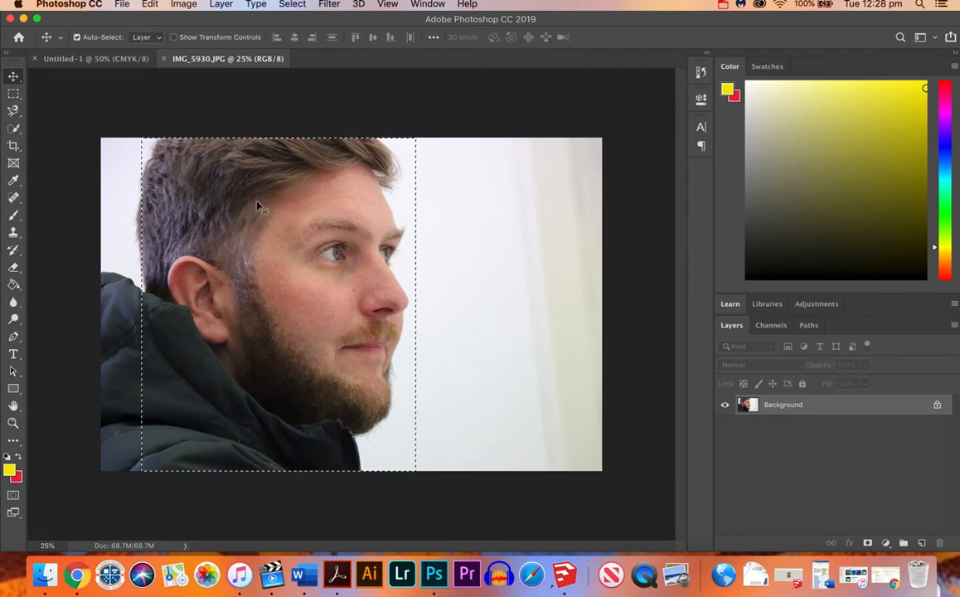
pyautogui.moveTo(348, 213)
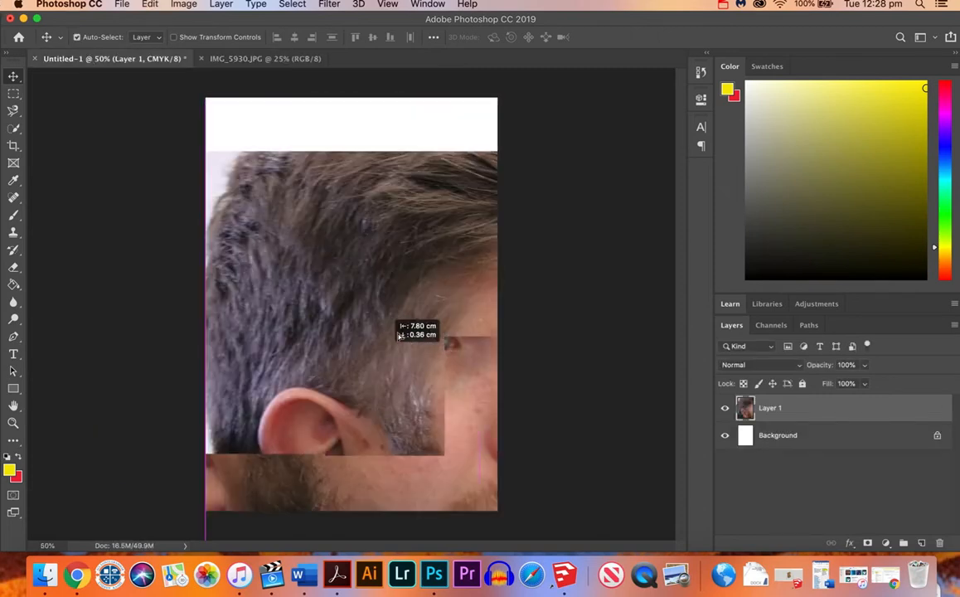
# - Drop the selected face onto the Untitled-1 A5 canvas as Layer 1
pyautogui.moveTo(398, 332); pyautogui.dragTo(268, 247)
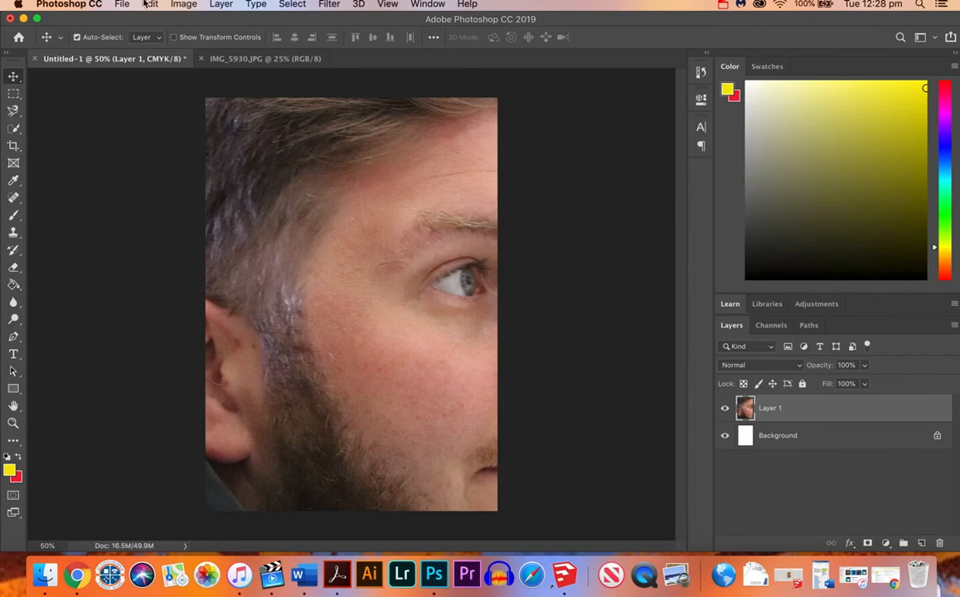
# - Free Transform Layer 1 down so the full profile, hair to beard, fits the A5 page
pyautogui.click(149, 5)
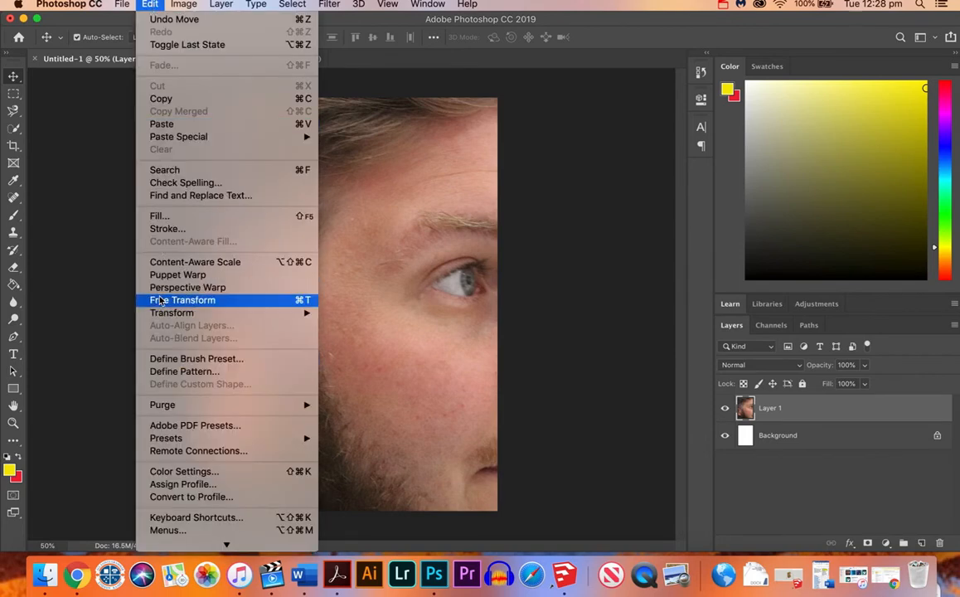
pyautogui.moveTo(172, 312)
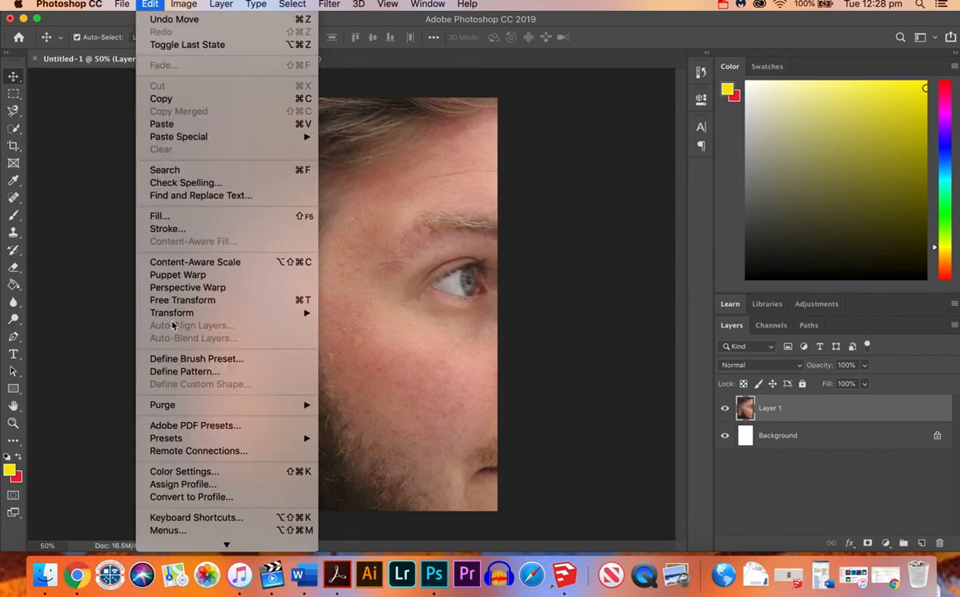
pyautogui.moveTo(172, 311)
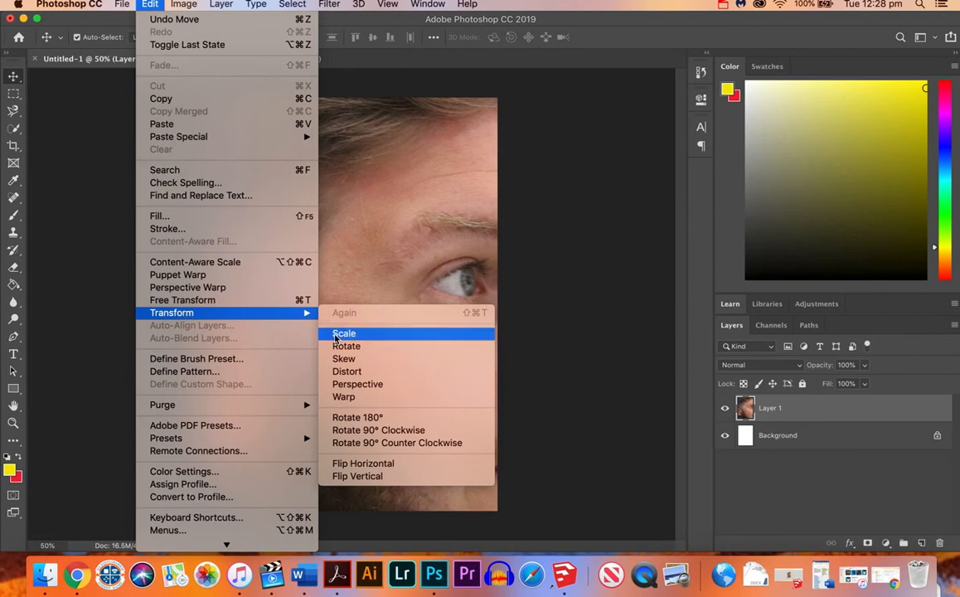
pyautogui.moveTo(183, 300)
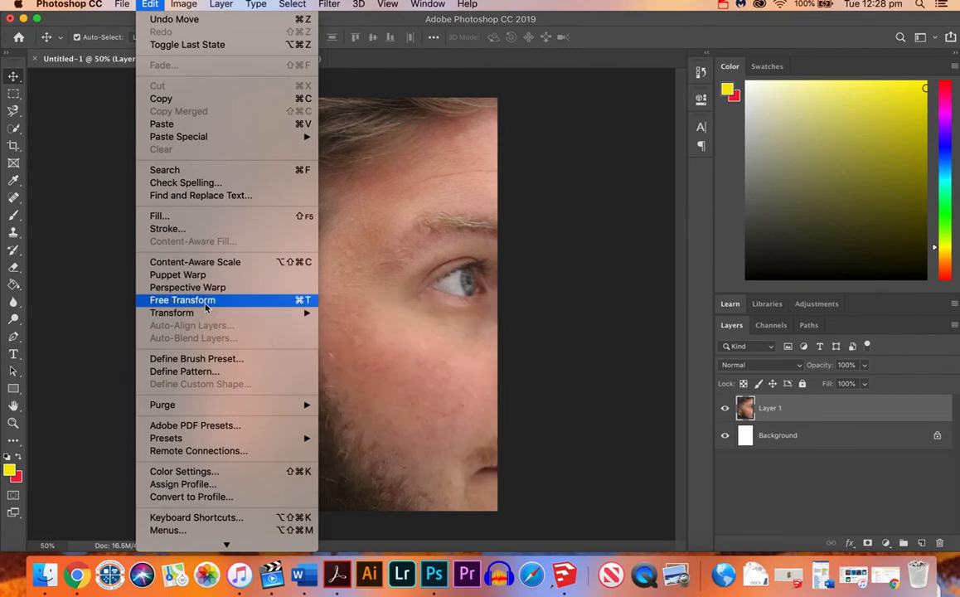
pyautogui.click(182, 300)
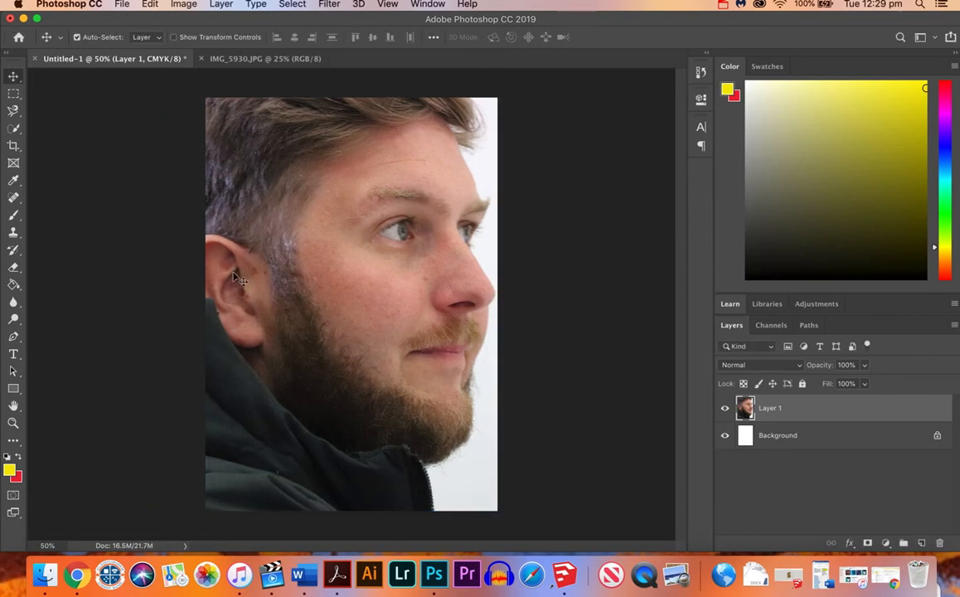
pyautogui.moveTo(264, 125)
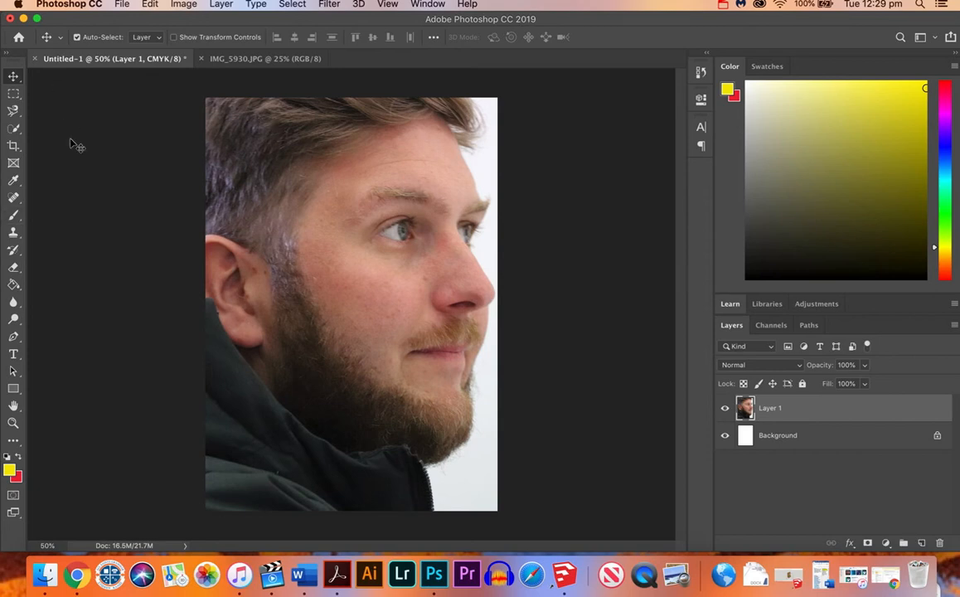
pyautogui.moveTo(53, 263)
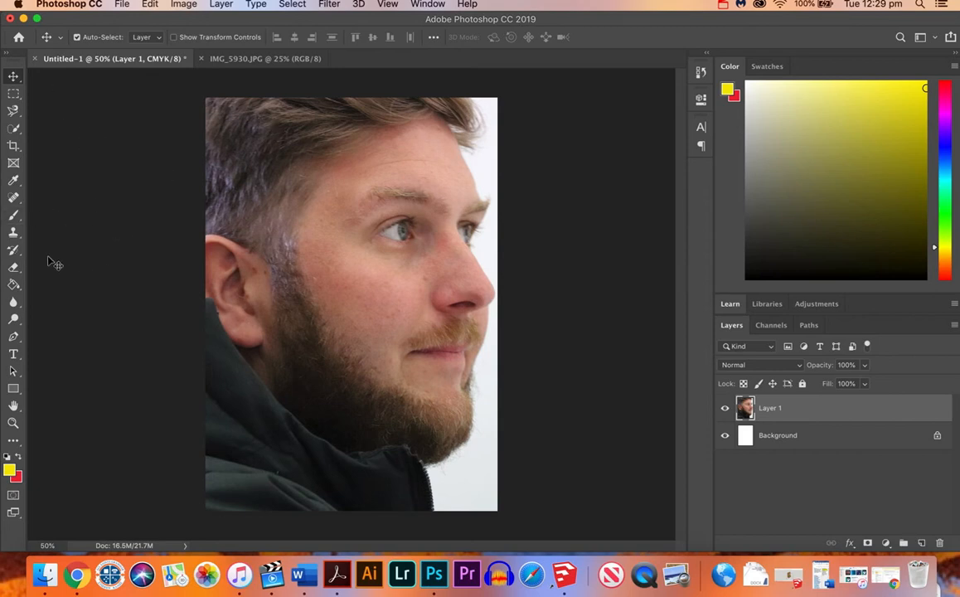
pyautogui.moveTo(302, 252)
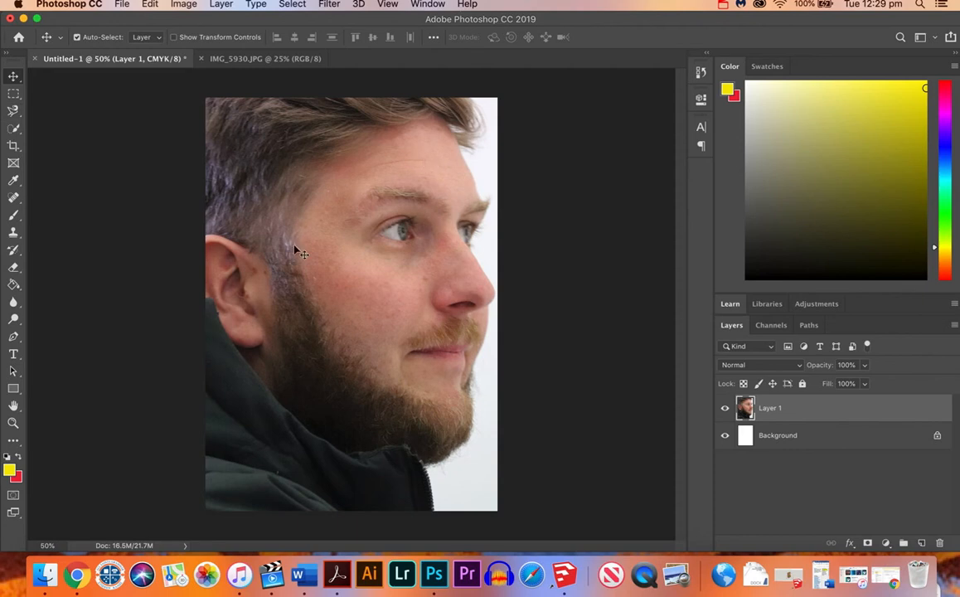
# - Nudge Layer 1 with the Move tool and smart guides to align with the page edges
pyautogui.click(13, 146)
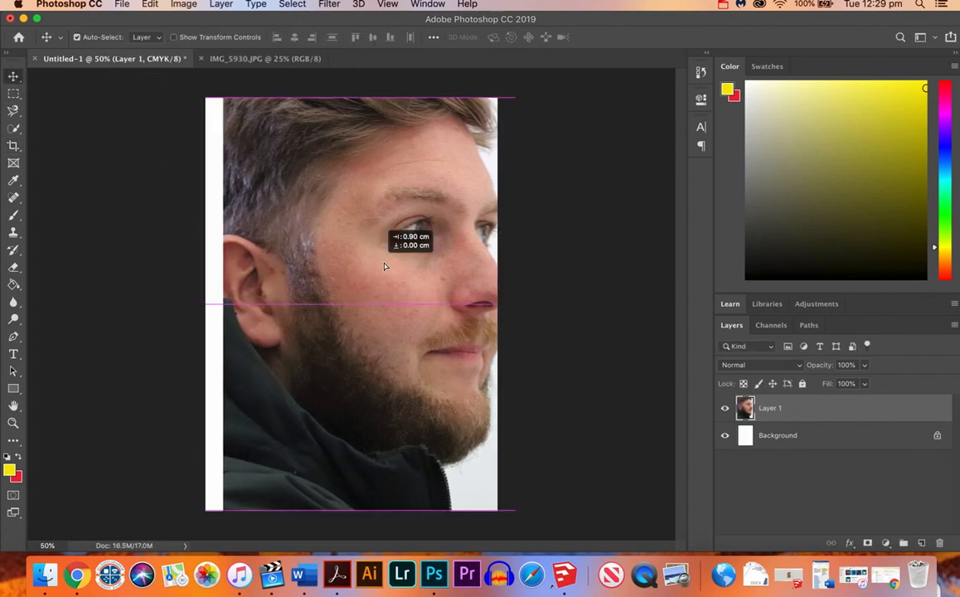
pyautogui.moveTo(385, 265); pyautogui.dragTo(329, 272)
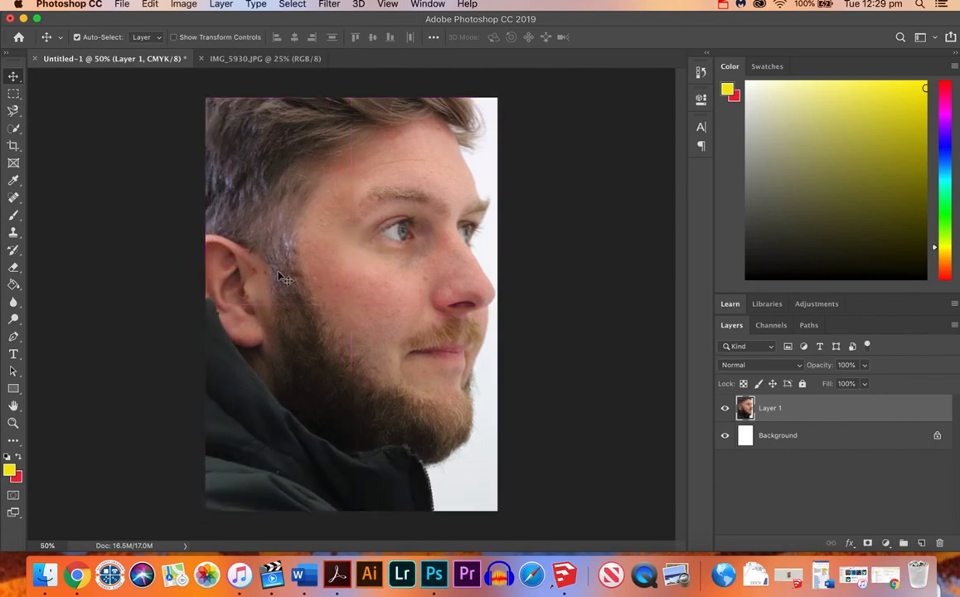
pyautogui.moveTo(550, 86)
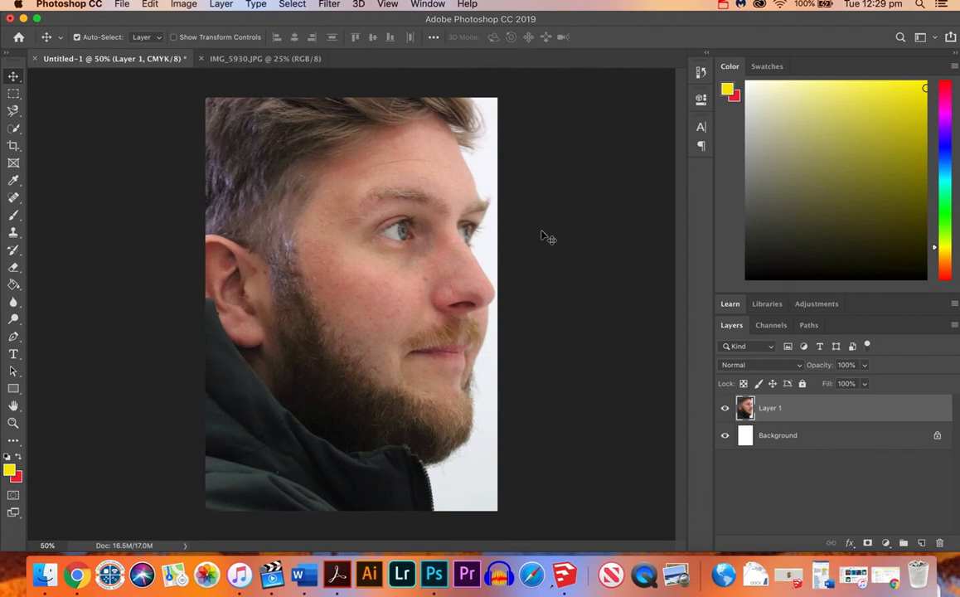
pyautogui.moveTo(562, 130)
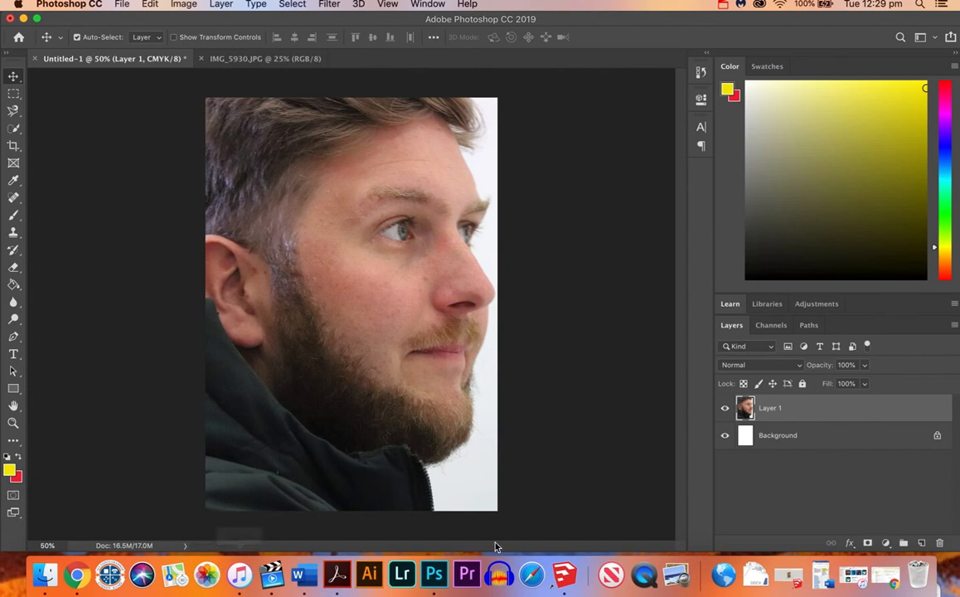
pyautogui.moveTo(186, 522)
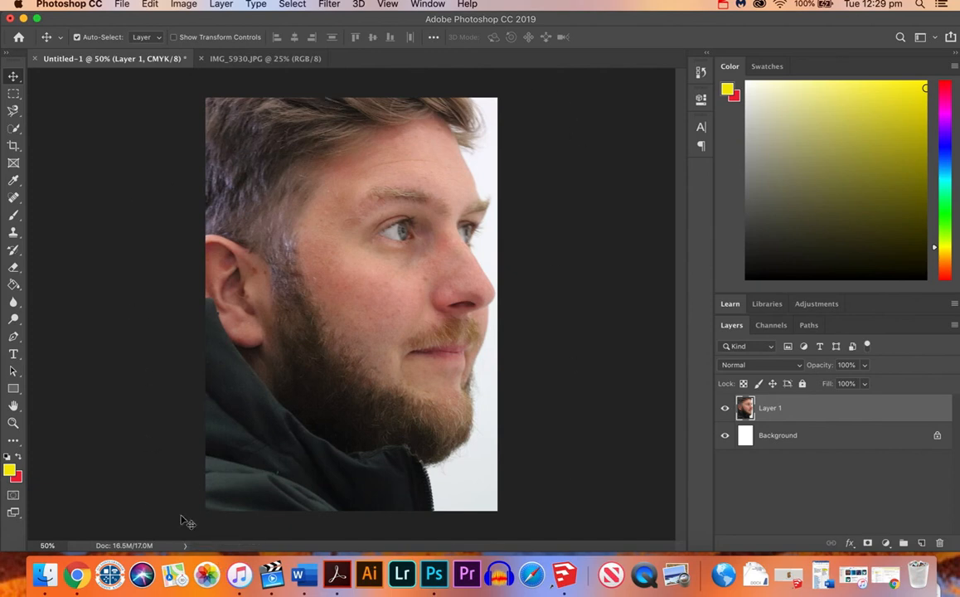
pyautogui.moveTo(192, 202)
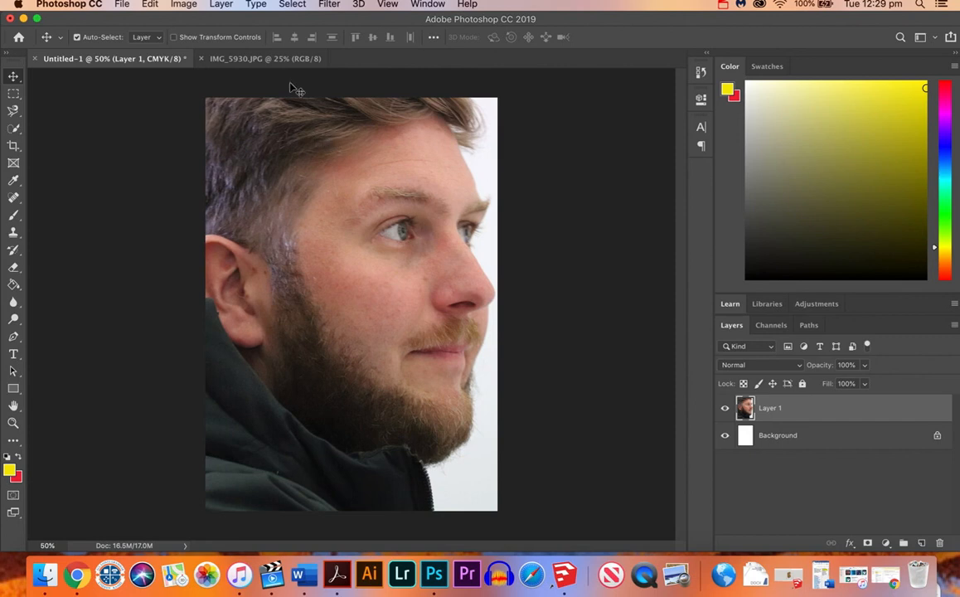
pyautogui.moveTo(215, 90)
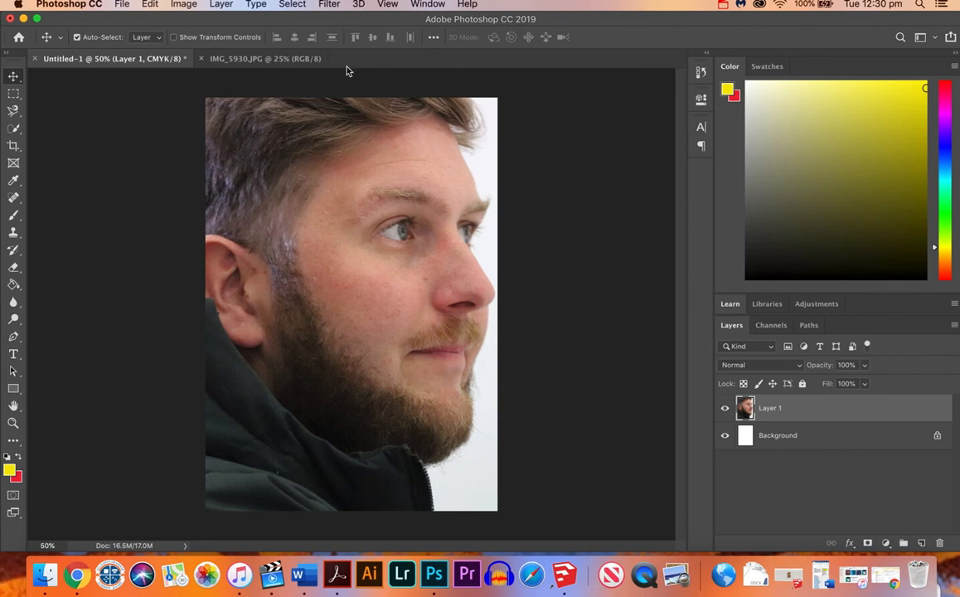
pyautogui.moveTo(205, 83)
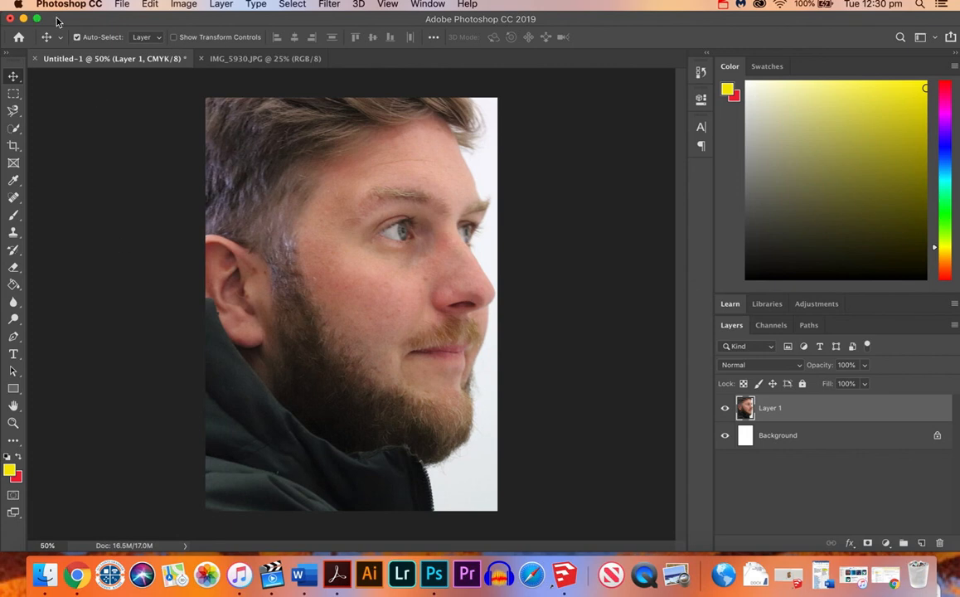
pyautogui.moveTo(131, 192)
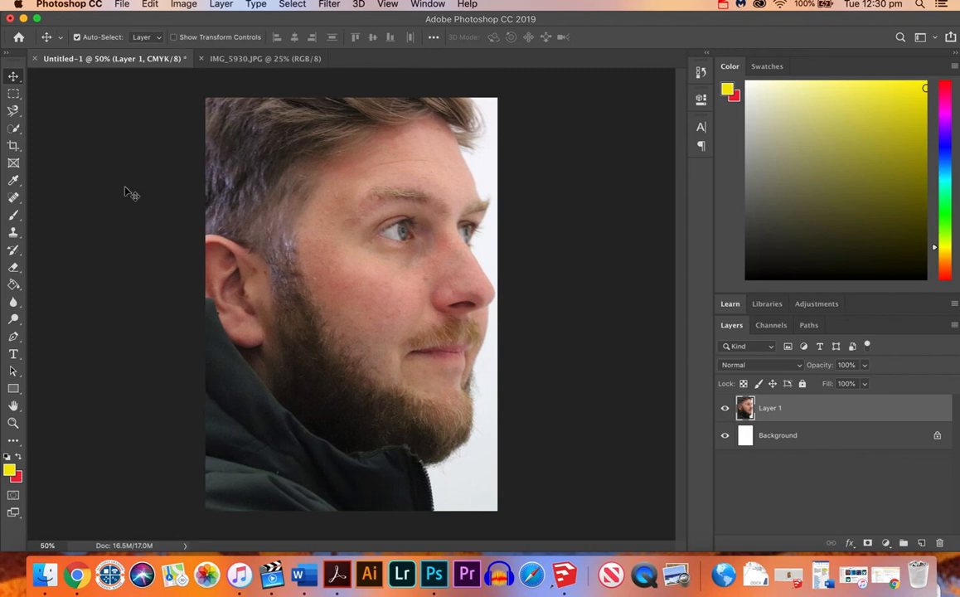